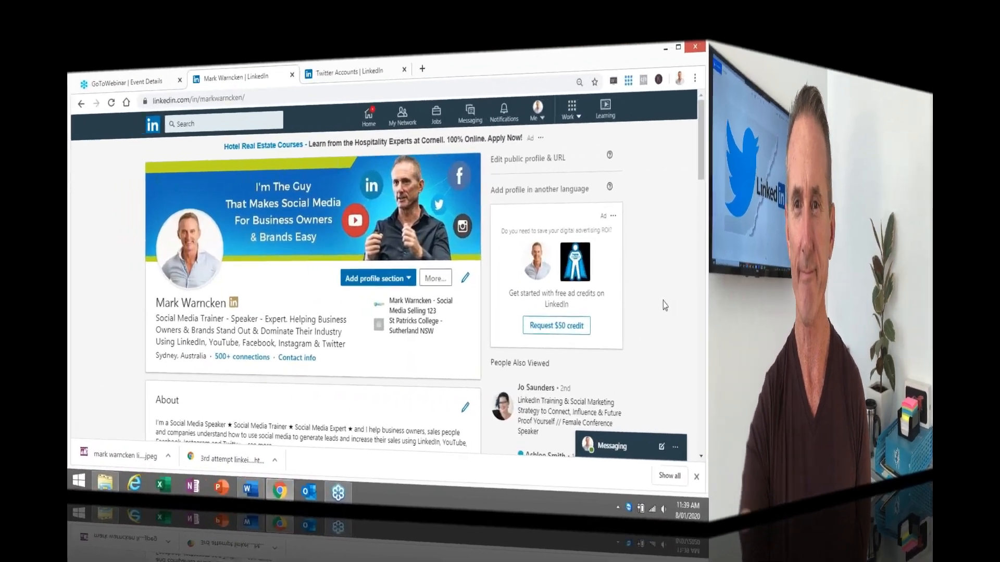
# Review the Twitter account settings page before composing the post
pyautogui.click(679, 47)
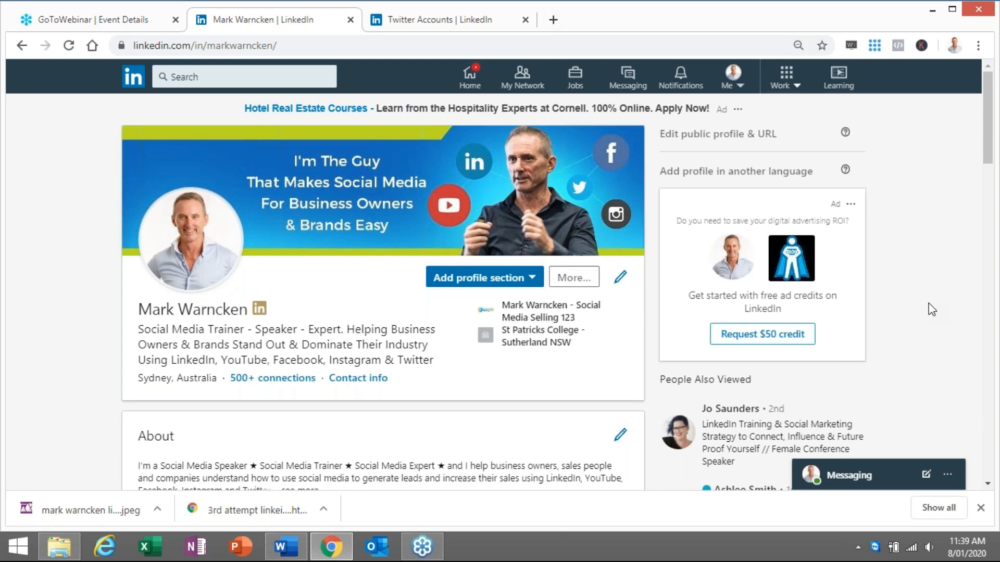
pyautogui.moveTo(919, 310)
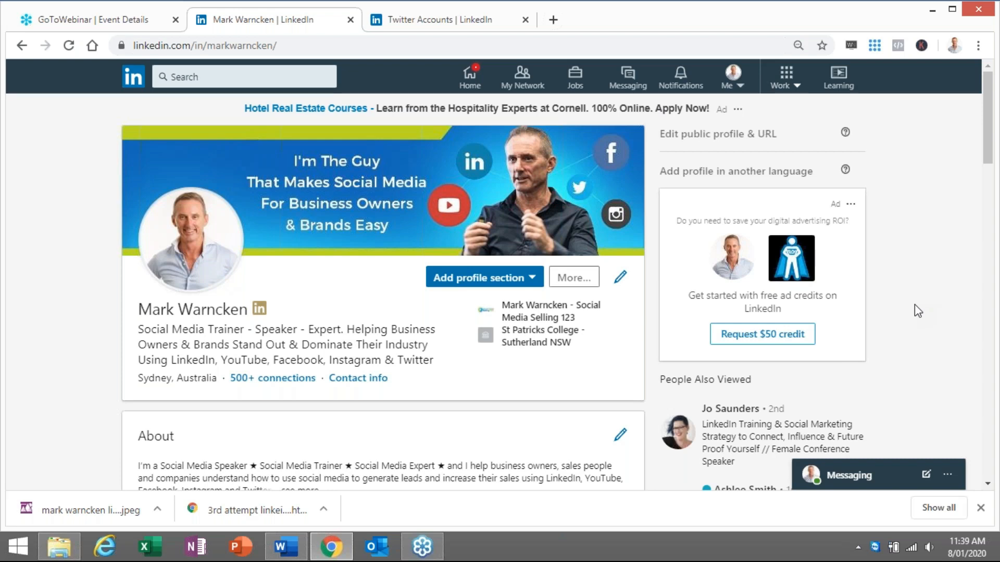
pyautogui.moveTo(679, 228)
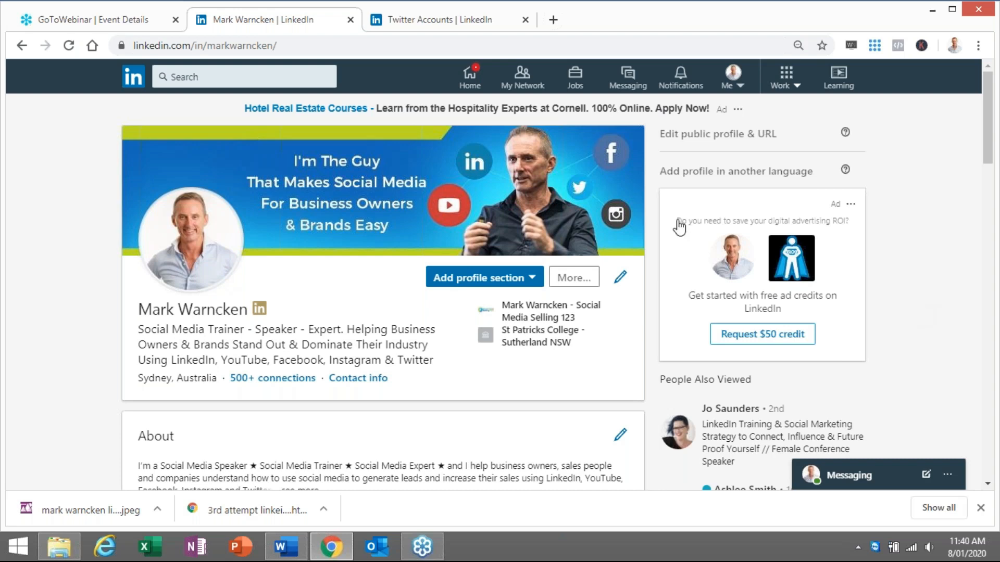
pyautogui.click(437, 20)
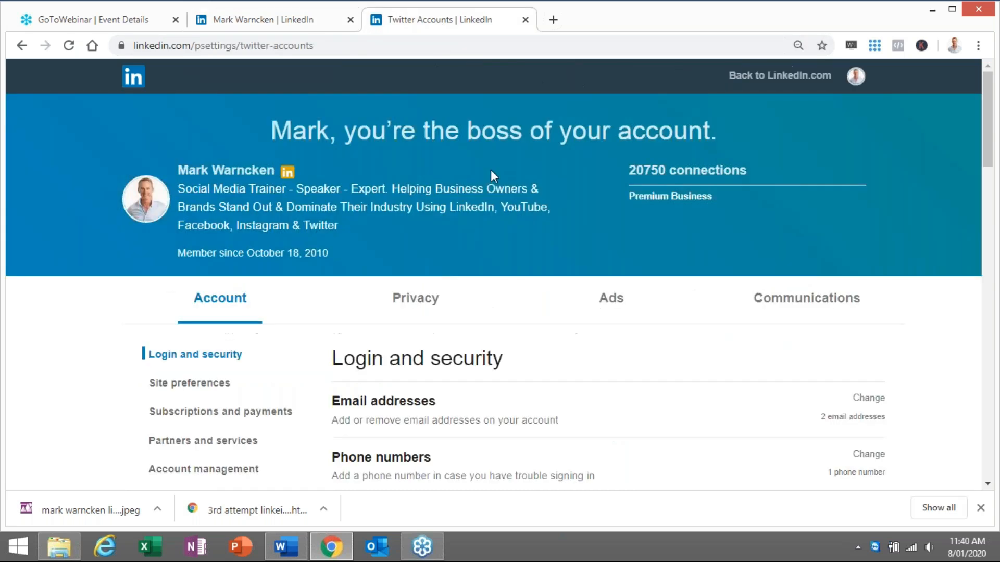
pyautogui.moveTo(518, 212)
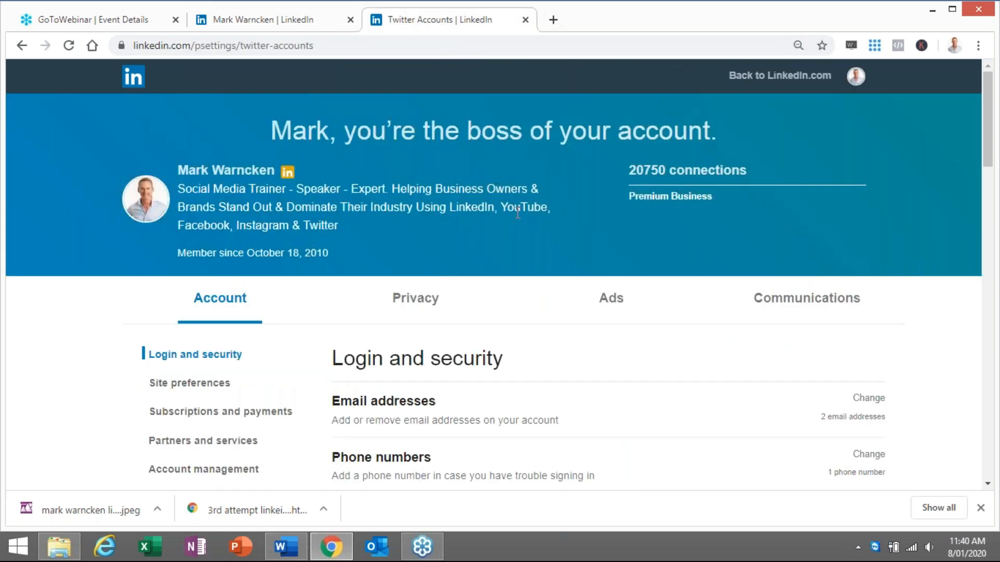
pyautogui.scroll(-3)
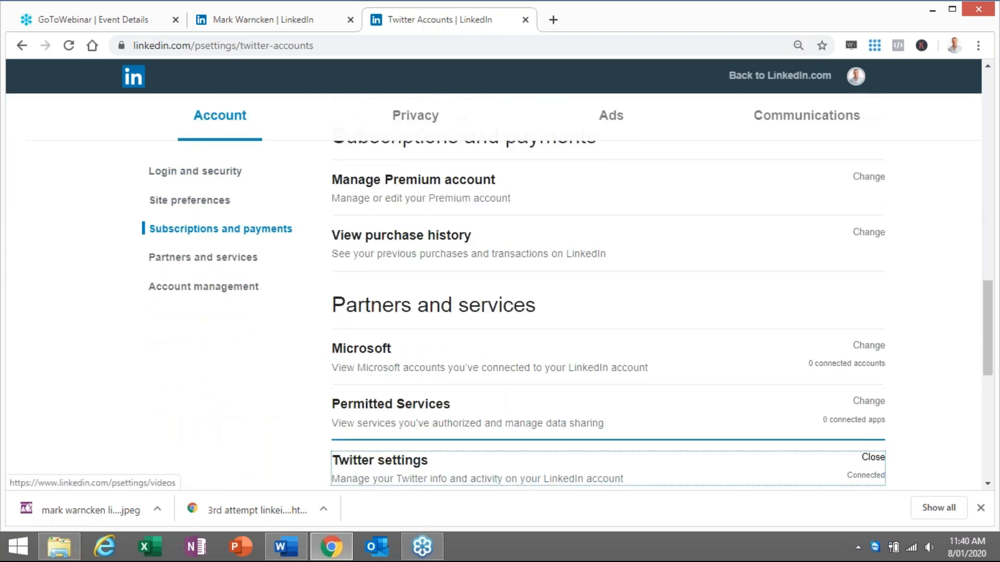
pyautogui.click(379, 461)
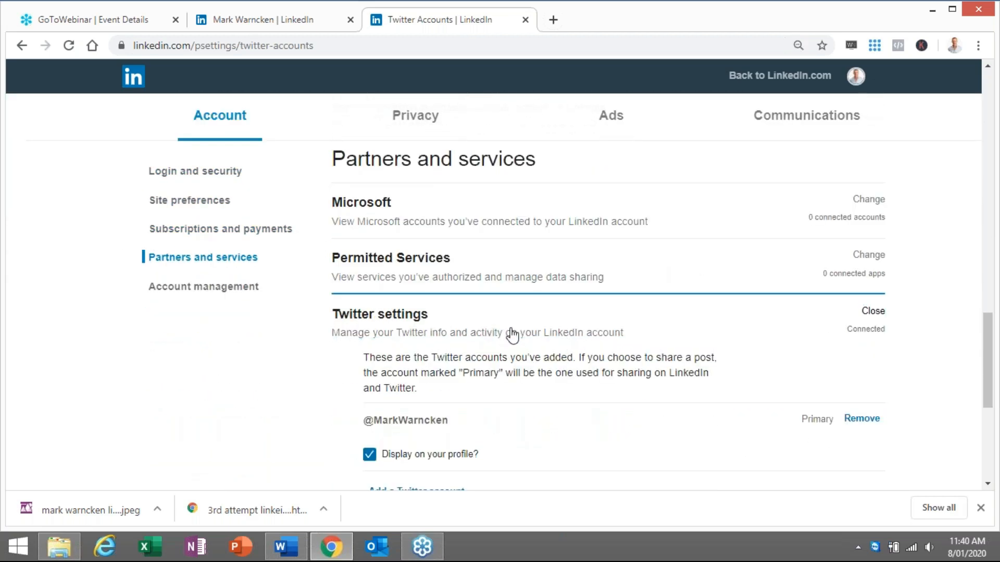
pyautogui.scroll(-3)
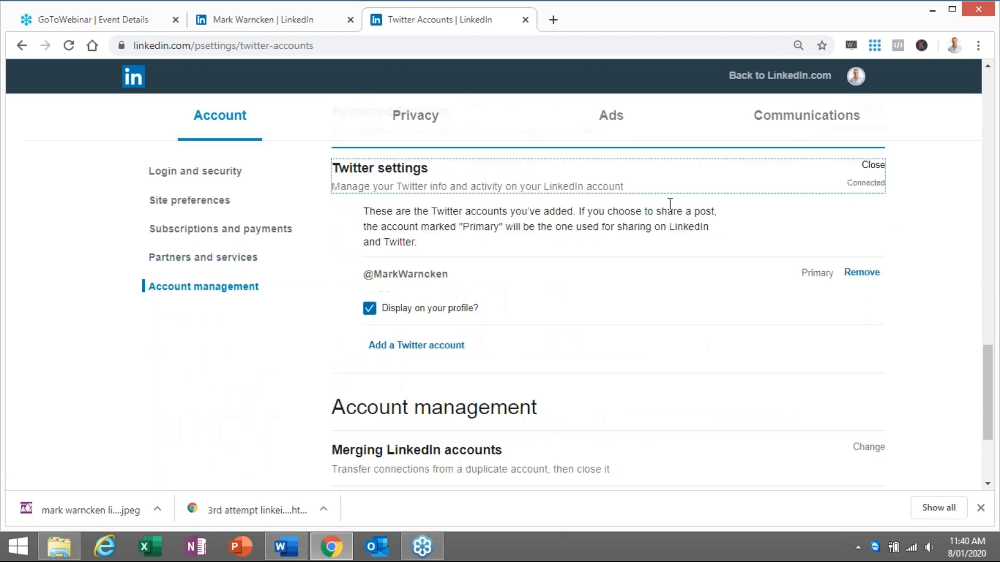
pyautogui.moveTo(496, 264)
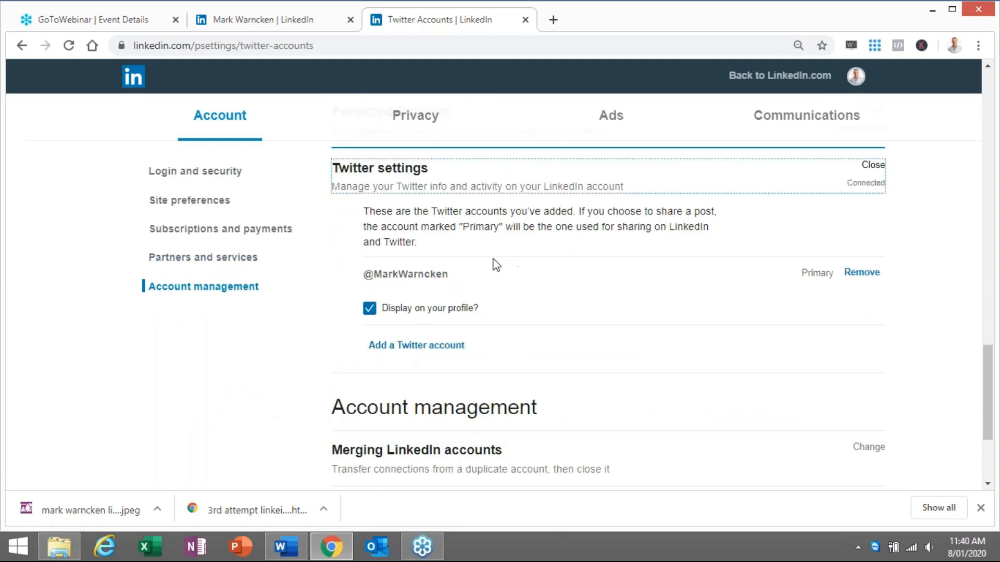
pyautogui.moveTo(403, 273)
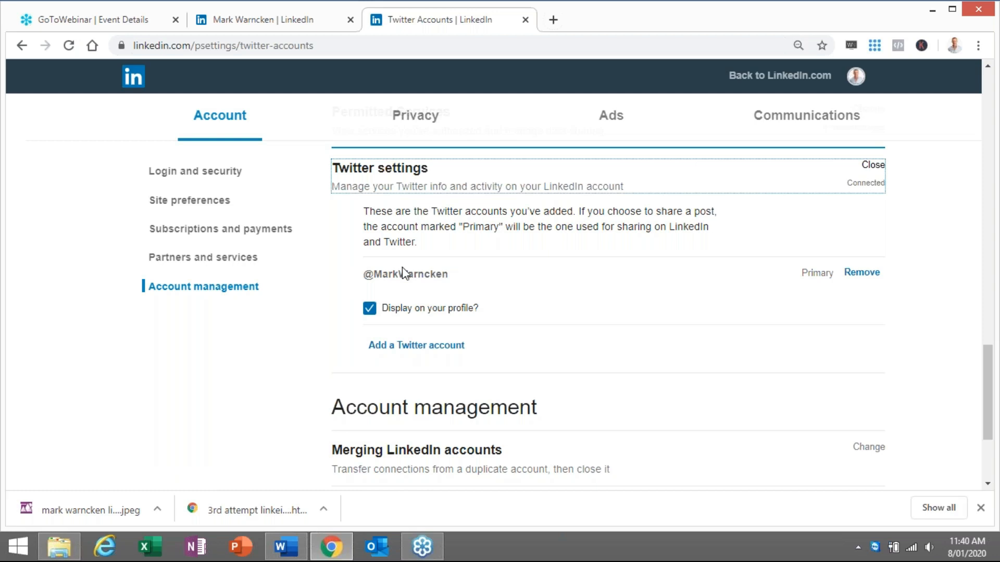
pyautogui.moveTo(861, 271)
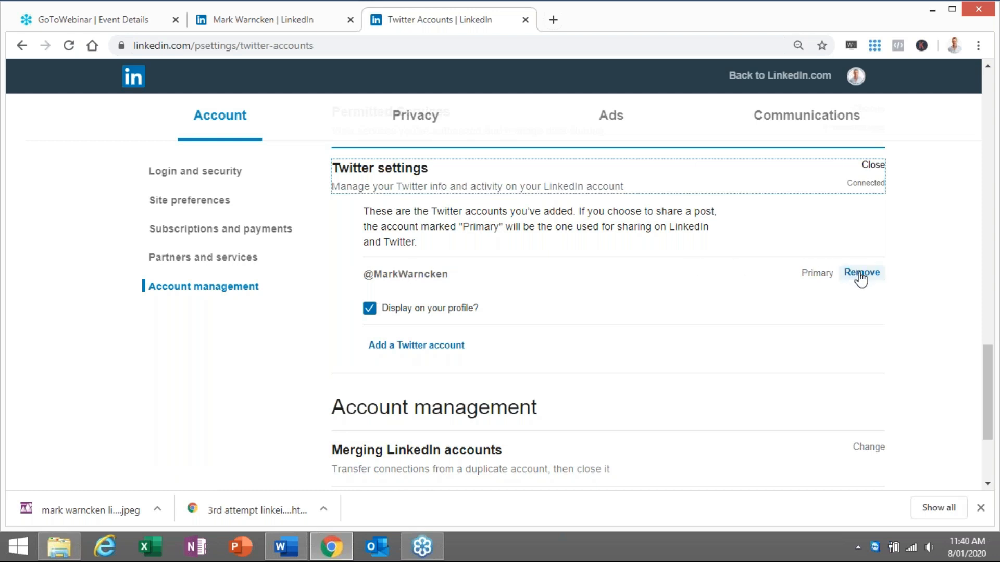
pyautogui.moveTo(688, 291)
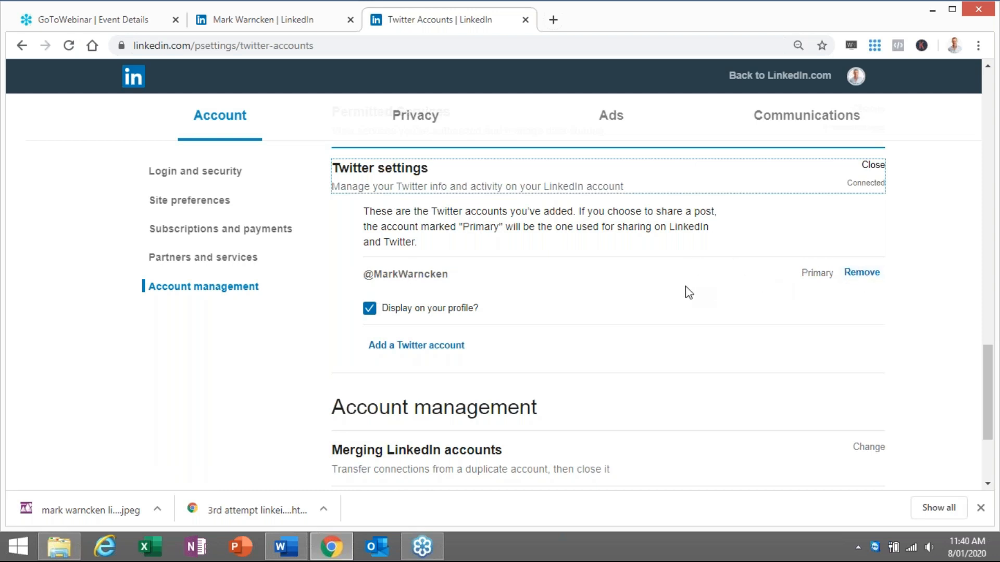
pyautogui.moveTo(678, 293)
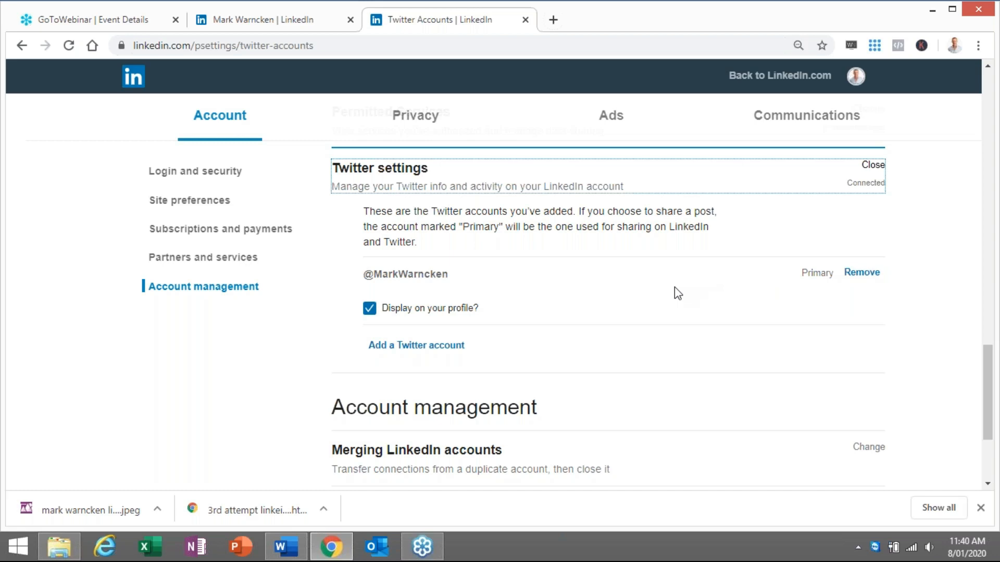
pyautogui.moveTo(599, 277)
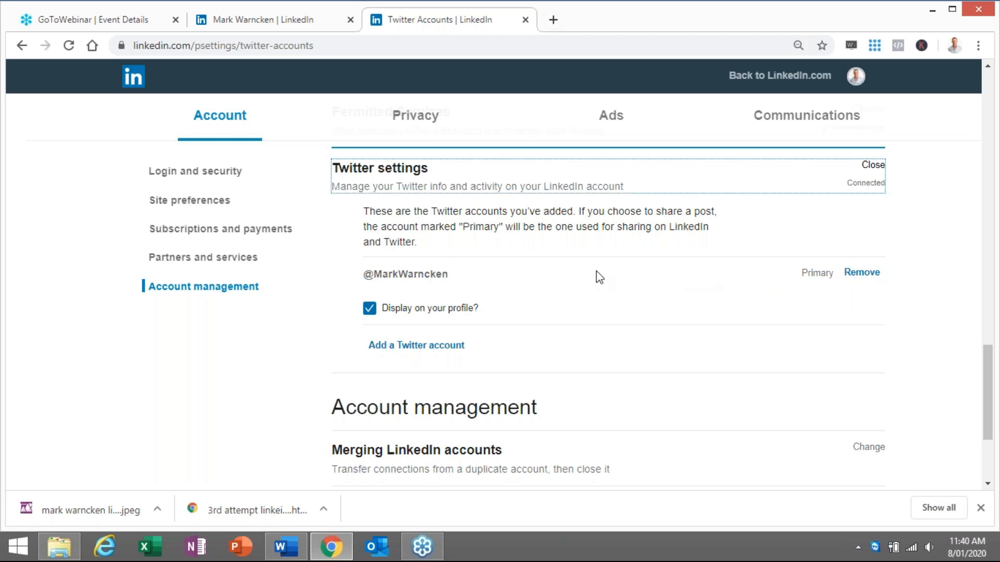
pyautogui.moveTo(566, 189)
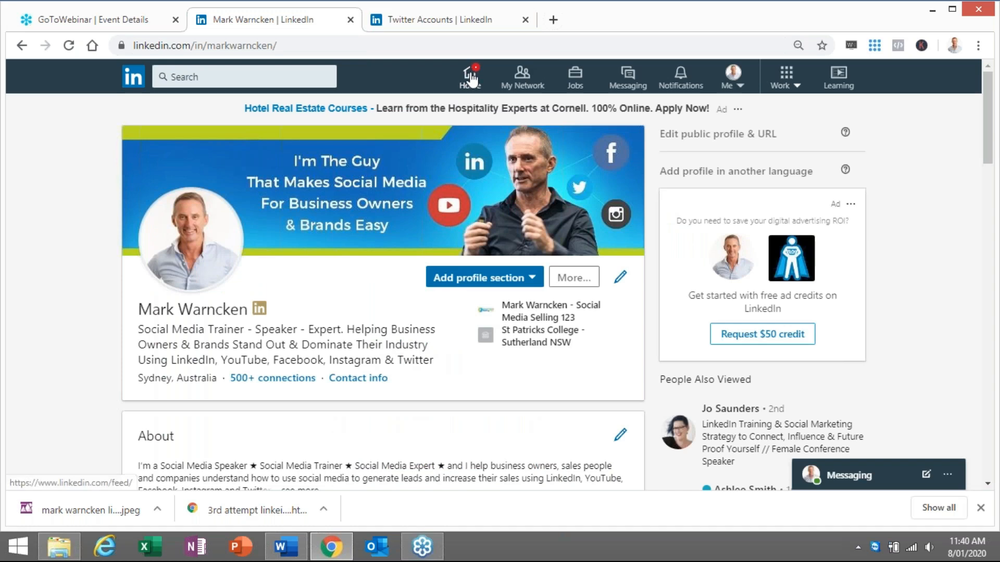
# From the LinkedIn home feed, start a new post and ready its text box for pasting
pyautogui.click(470, 76)
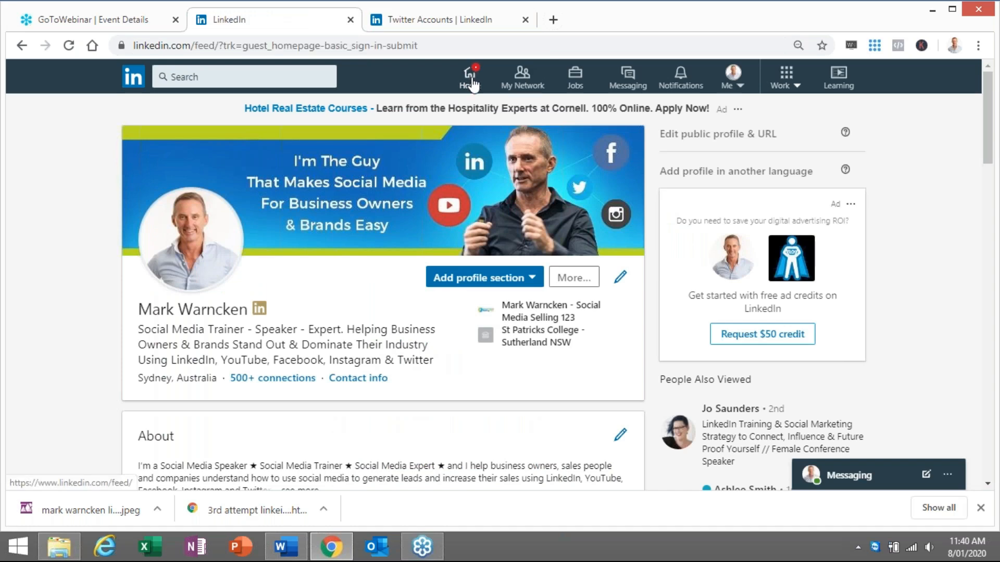
pyautogui.click(470, 76)
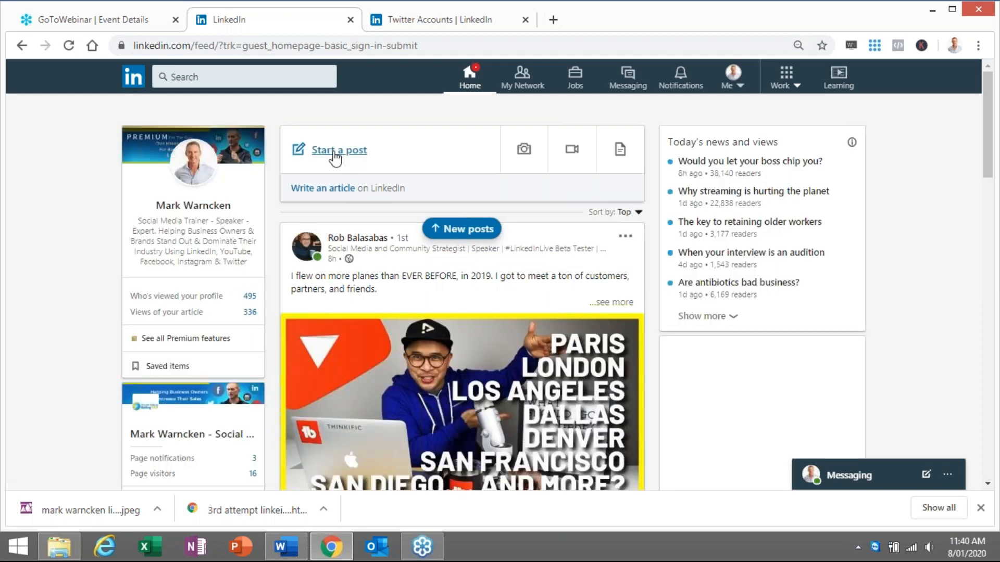
pyautogui.click(338, 150)
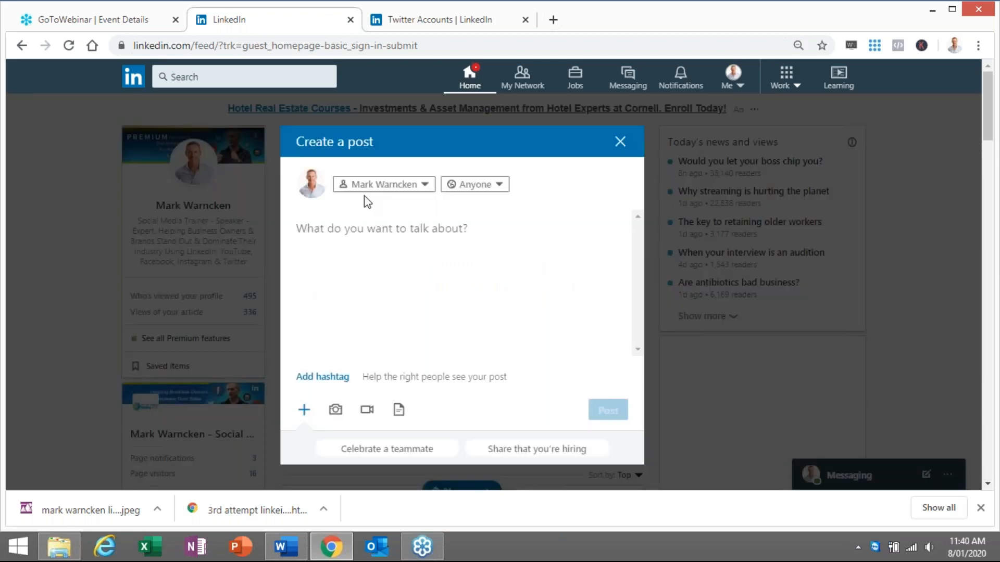
pyautogui.click(323, 375)
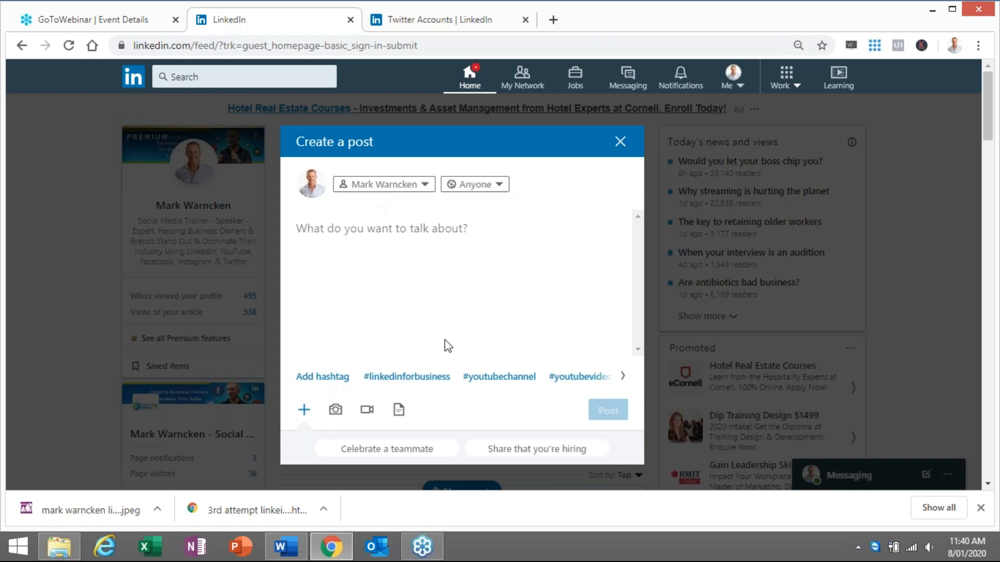
pyautogui.moveTo(386, 448)
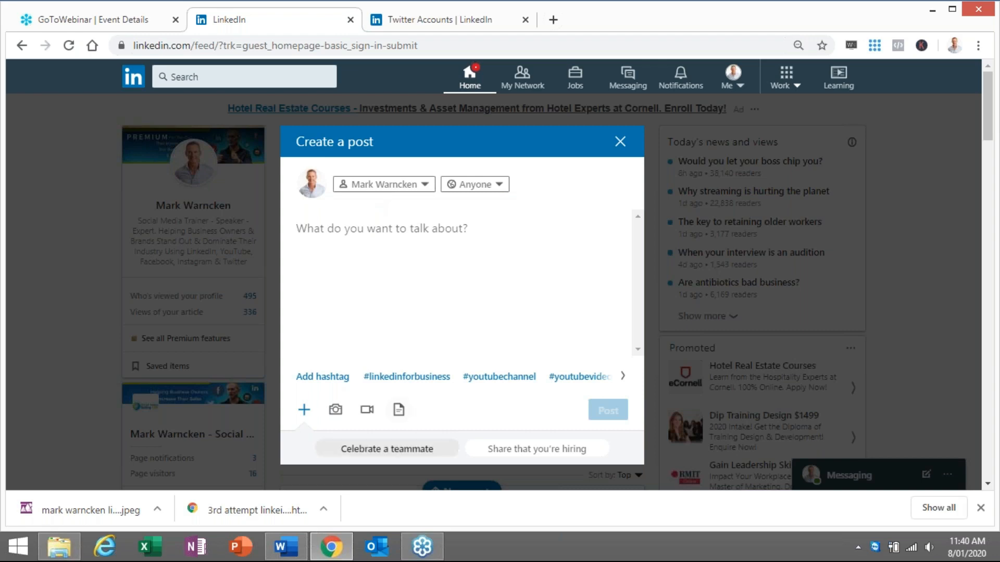
pyautogui.click(285, 546)
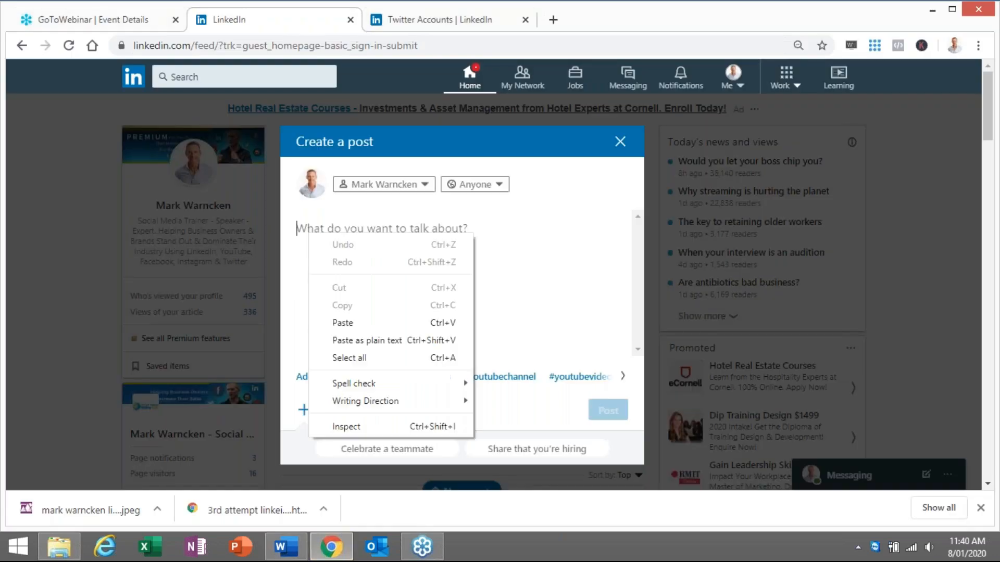
pyautogui.click(342, 323)
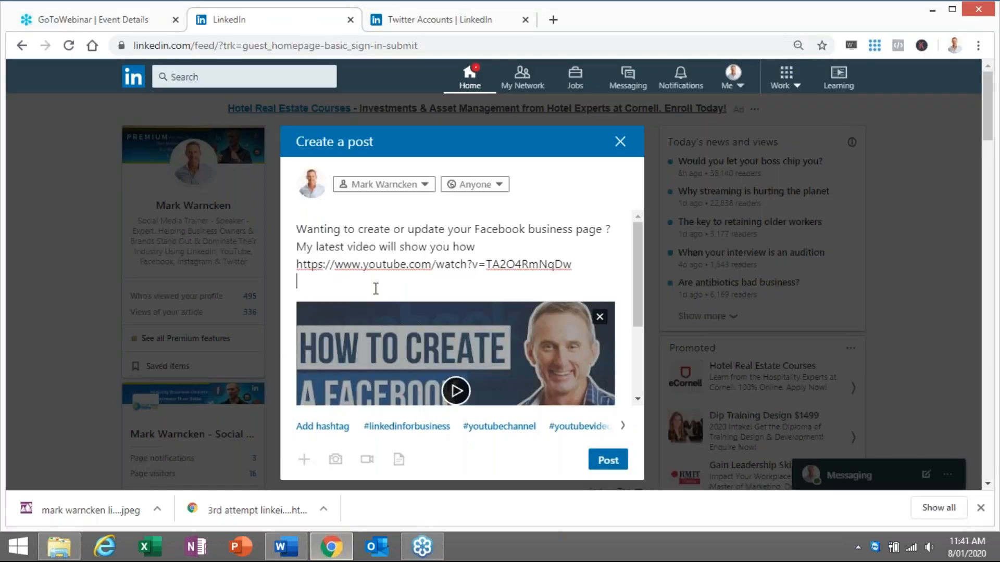
pyautogui.moveTo(469, 284)
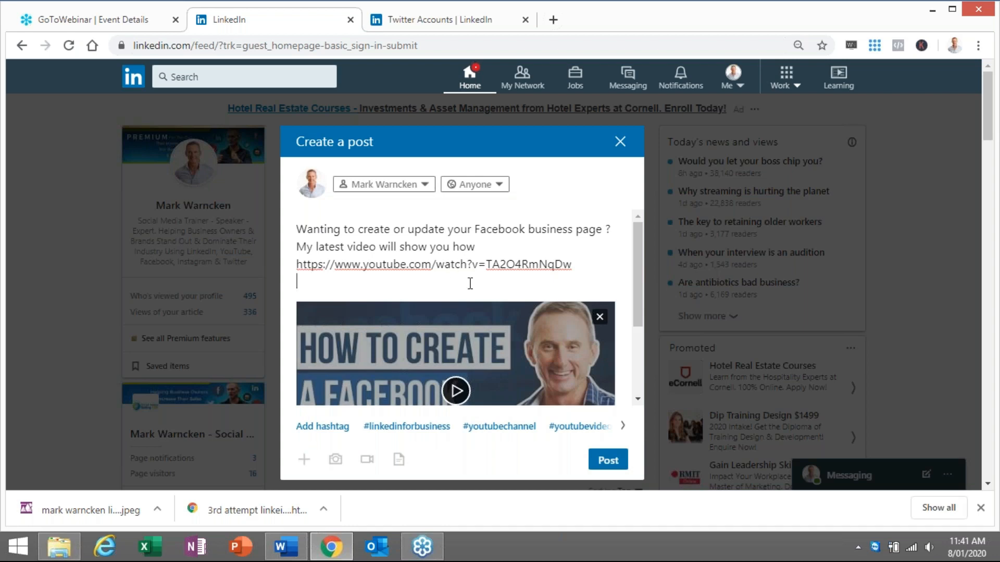
pyautogui.moveTo(503, 200)
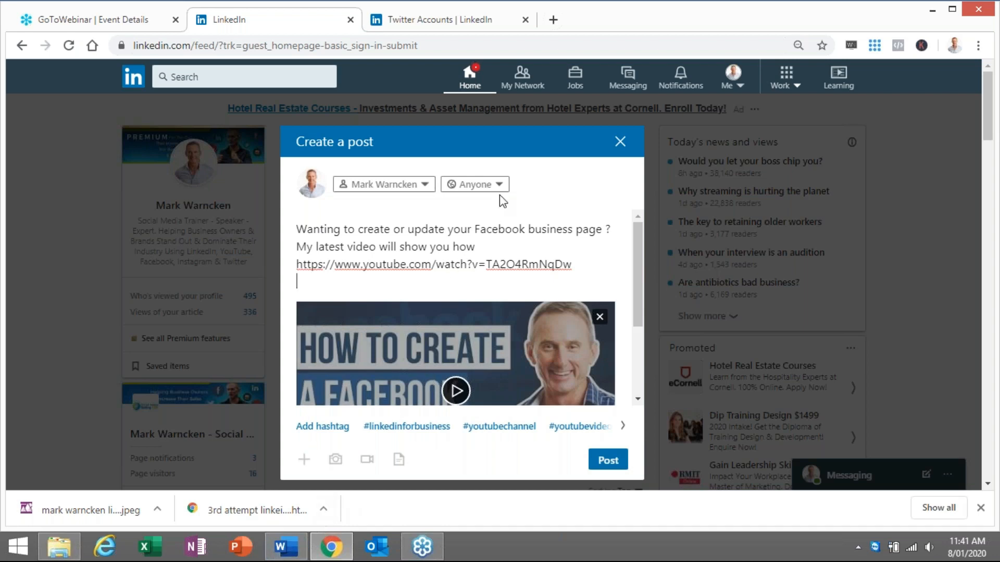
pyautogui.moveTo(432, 184)
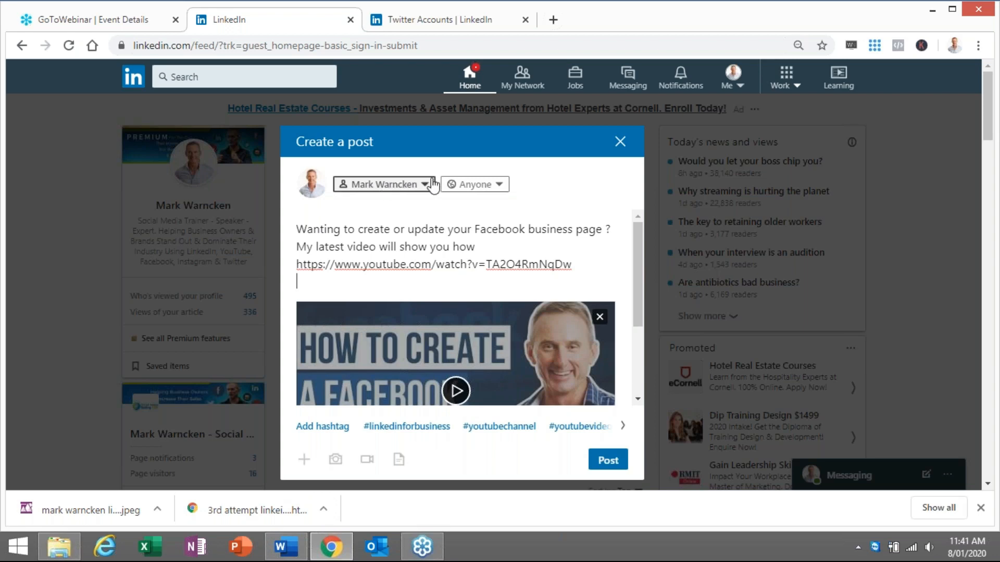
pyautogui.moveTo(502, 194)
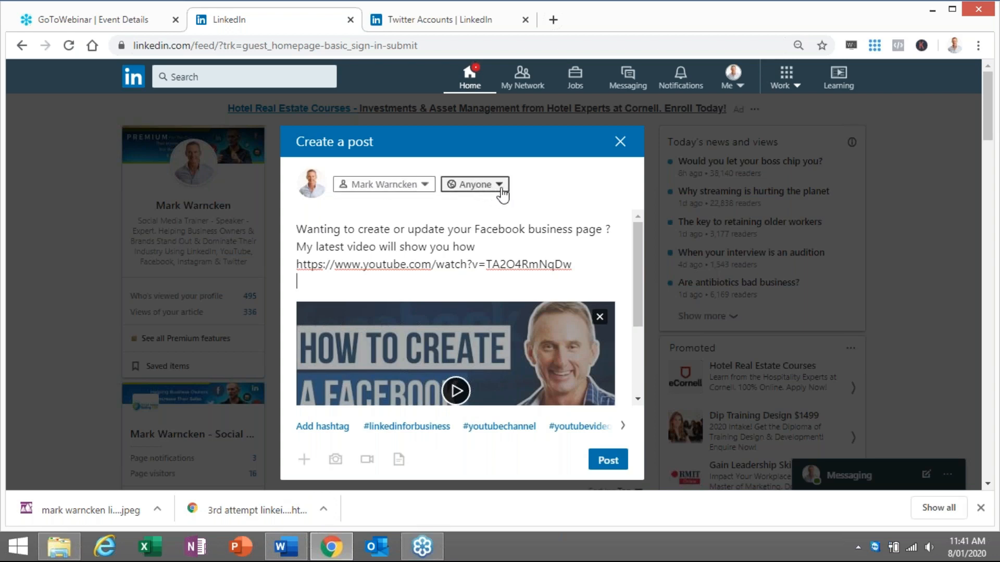
# Set the post audience to Anyone + Twitter and prepare to paste the hashtag line
pyautogui.click(473, 184)
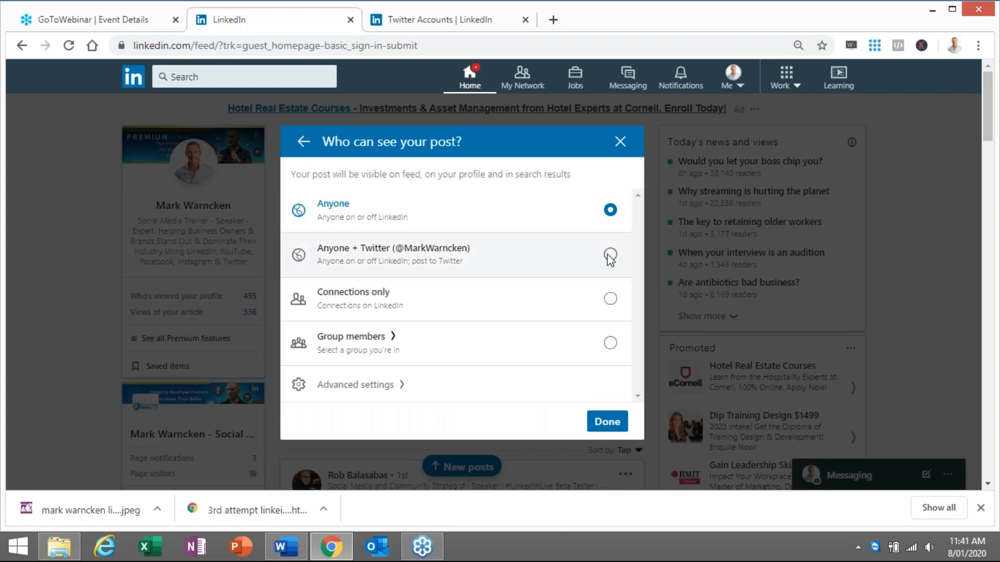
pyautogui.click(609, 254)
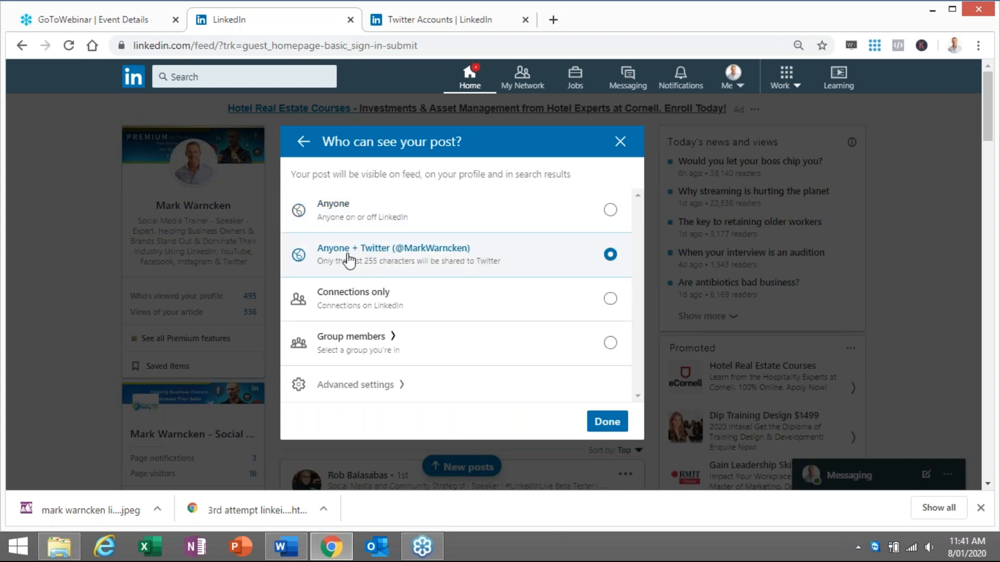
pyautogui.moveTo(424, 256)
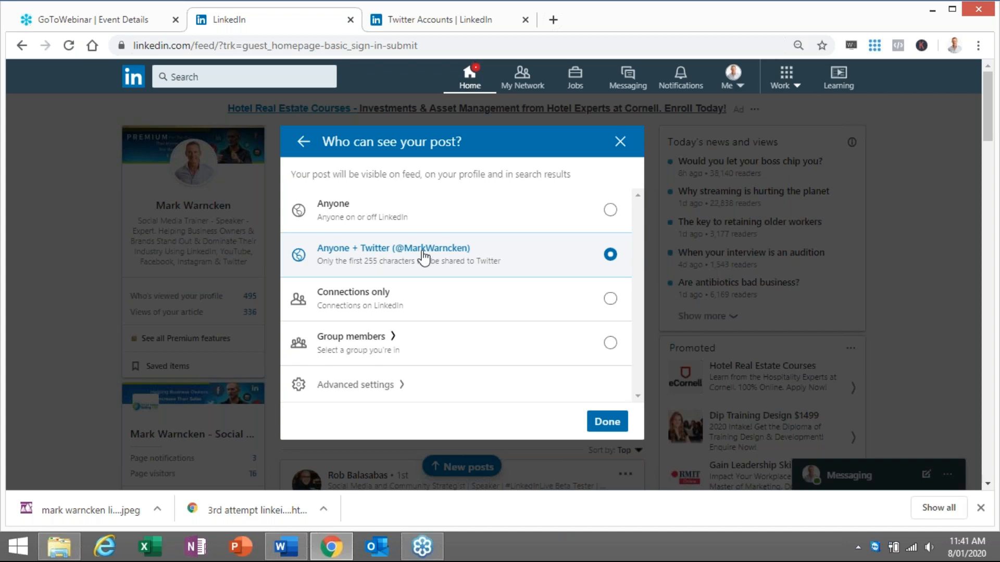
pyautogui.moveTo(472, 288)
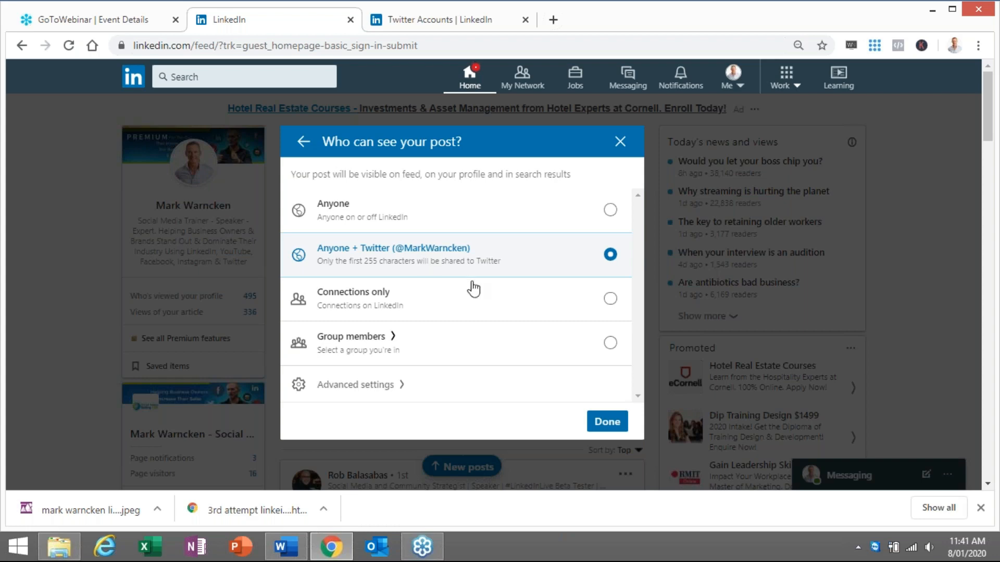
pyautogui.moveTo(606, 422)
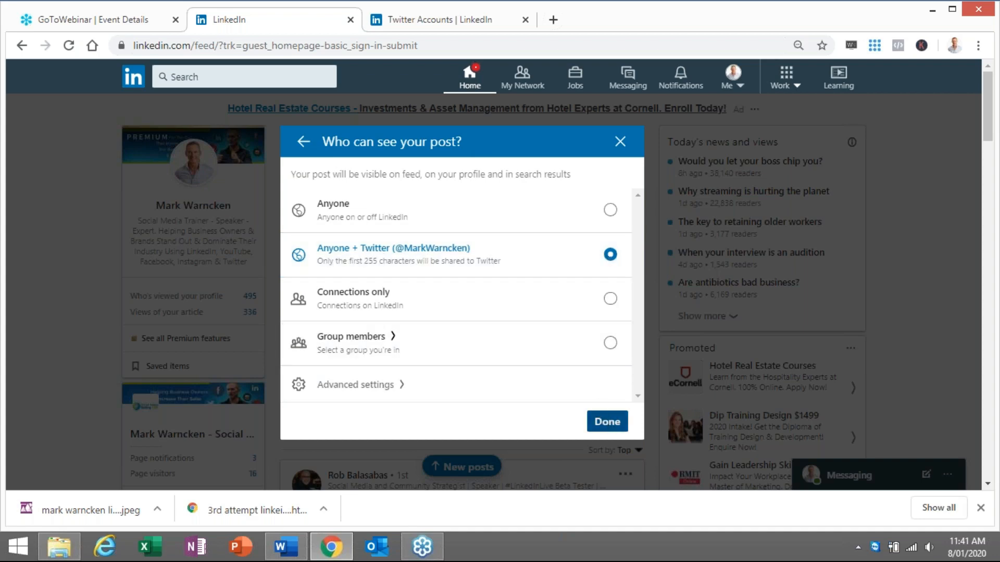
pyautogui.click(606, 422)
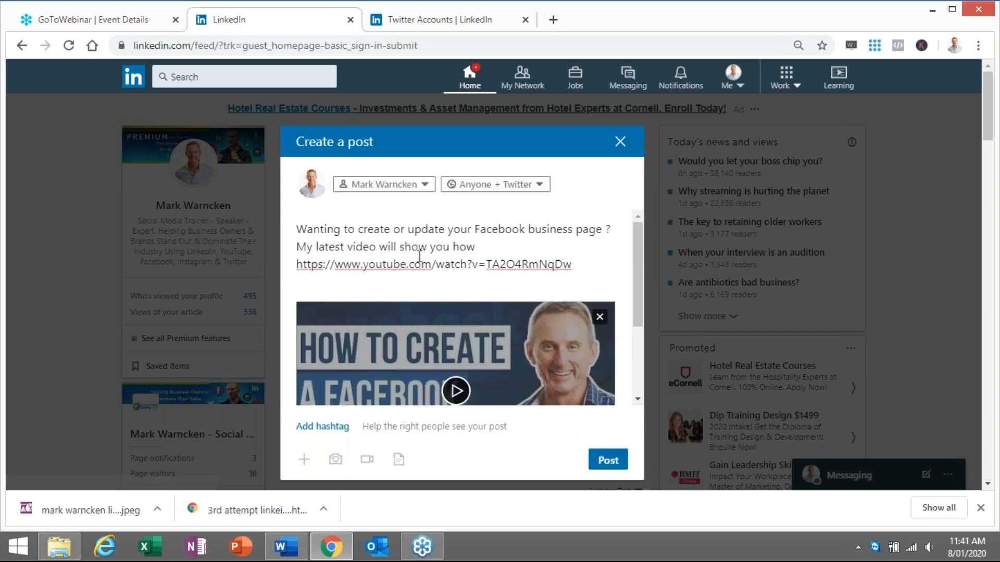
pyautogui.click(284, 547)
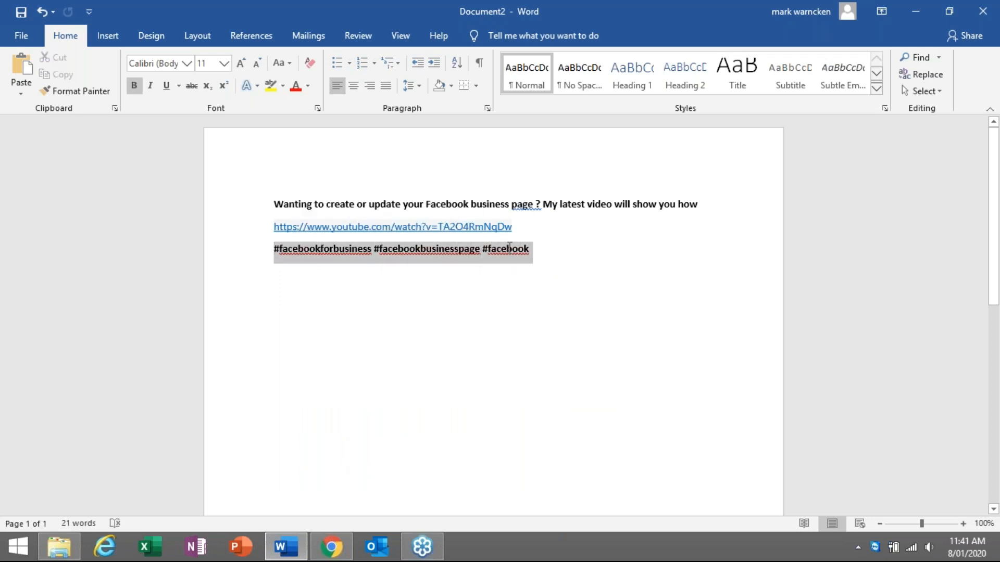
pyautogui.rightClick(506, 248)
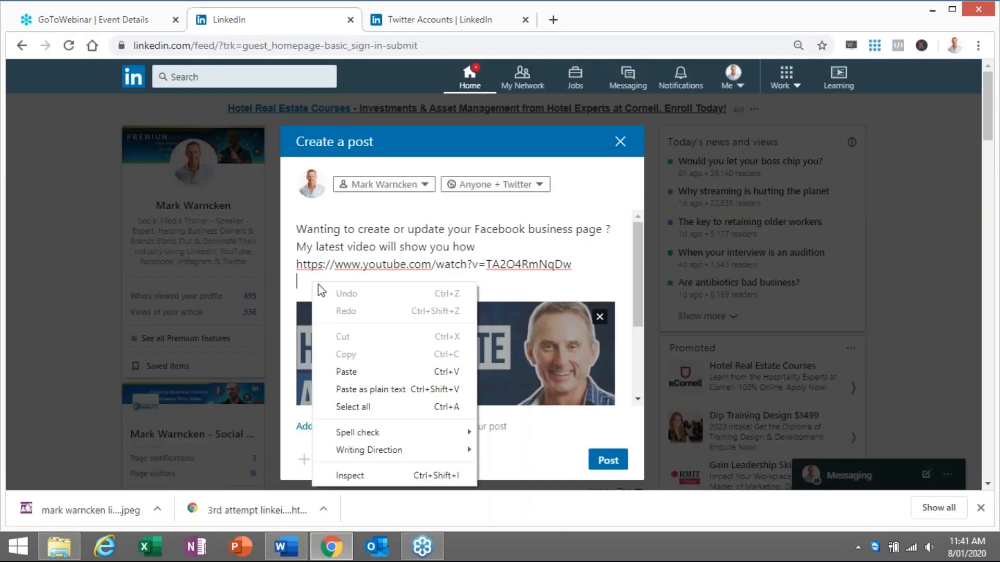
# Paste #facebookforbusiness, #facebookbusinesspage and #facebook below the video link
pyautogui.click(346, 372)
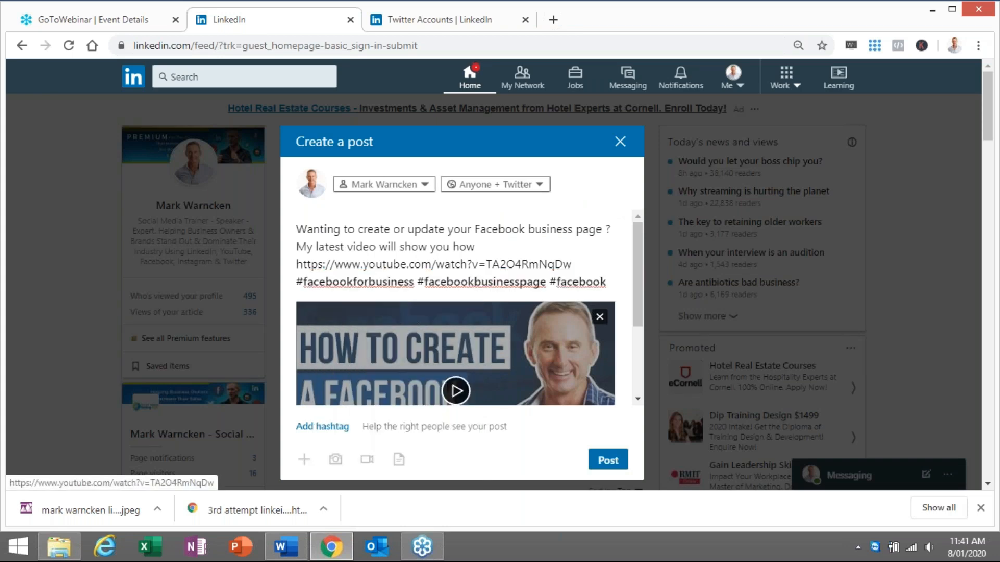
pyautogui.click(322, 426)
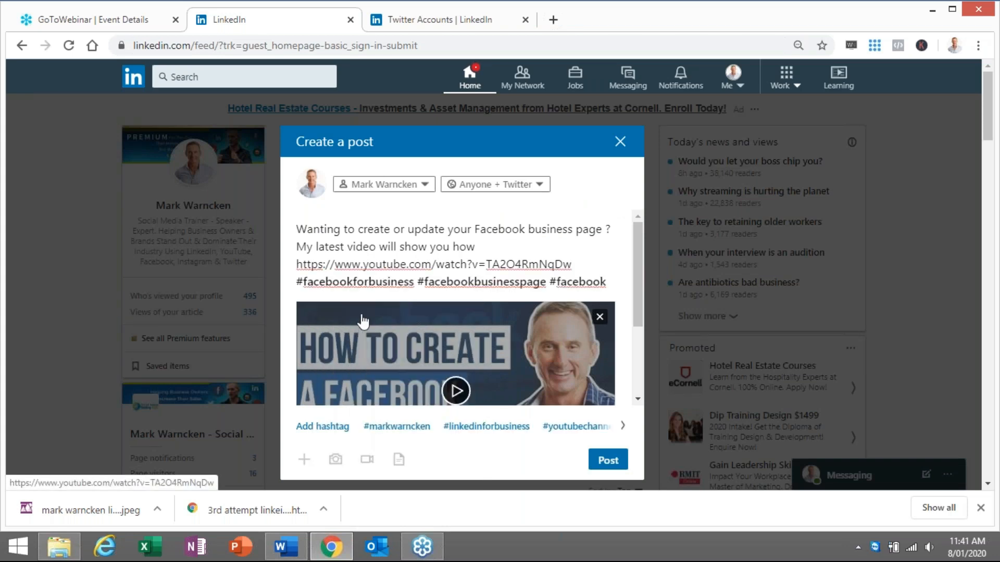
pyautogui.moveTo(484, 232)
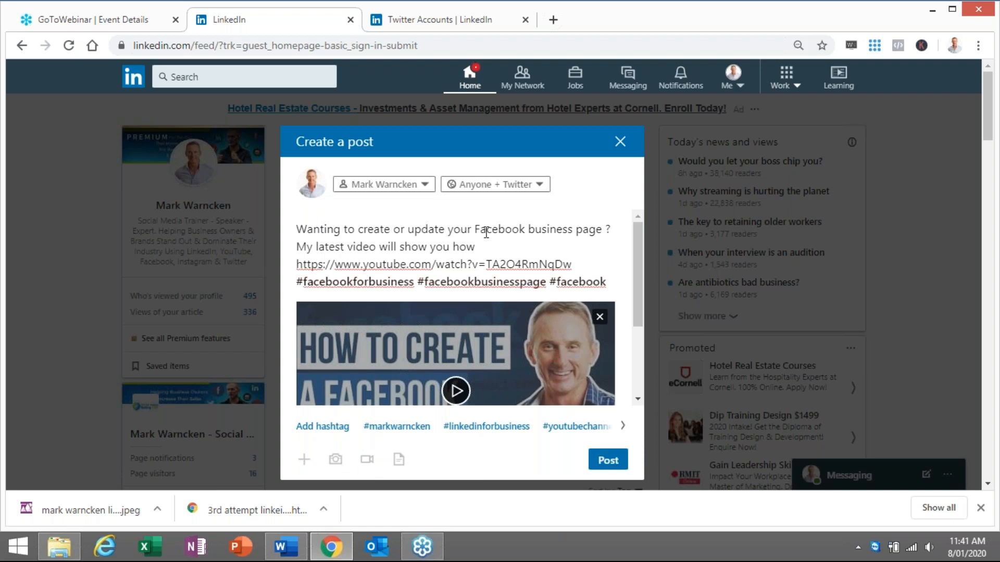
pyautogui.moveTo(461, 249)
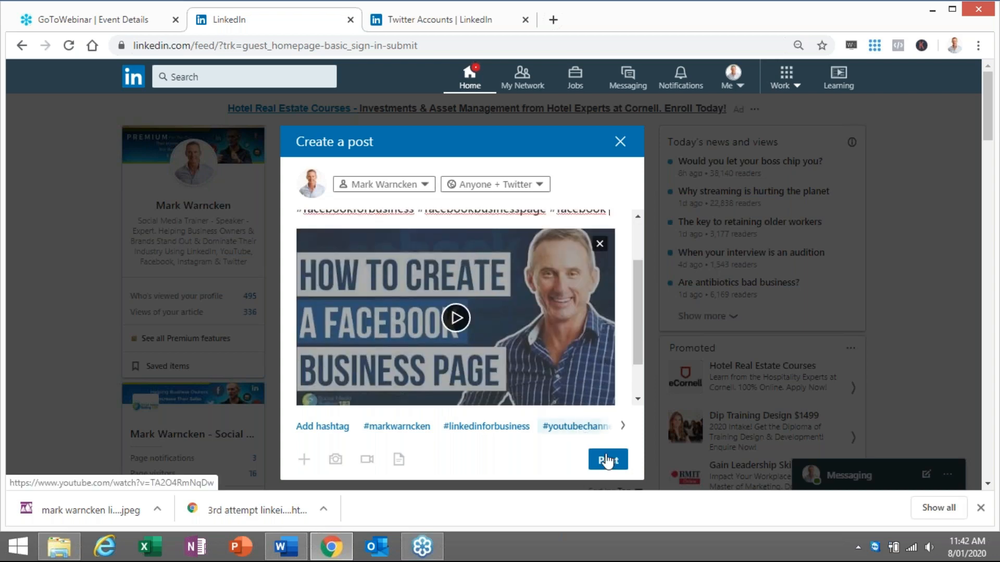
# Publish the Facebook business page video post and check it tops the feed
pyautogui.click(606, 459)
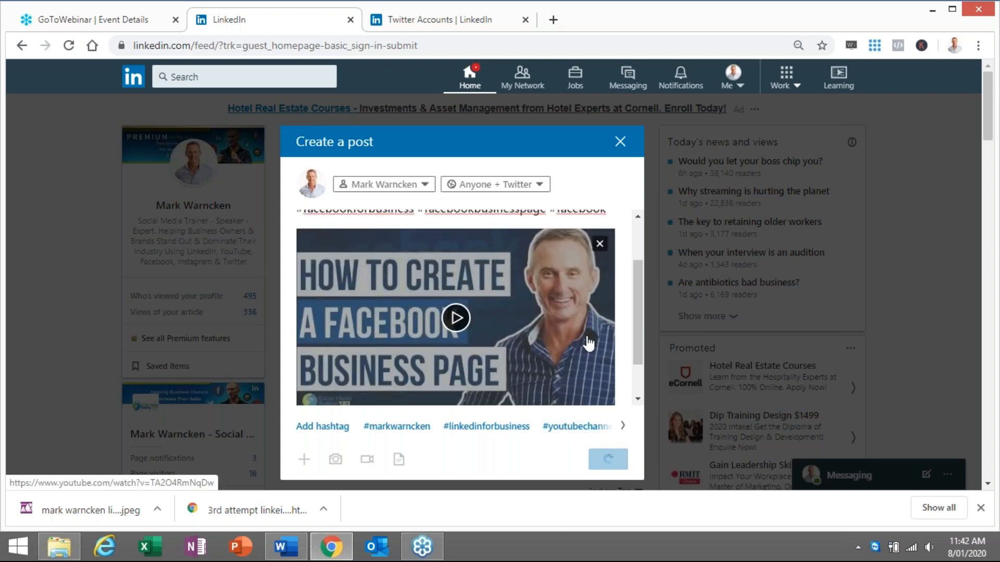
pyautogui.click(605, 459)
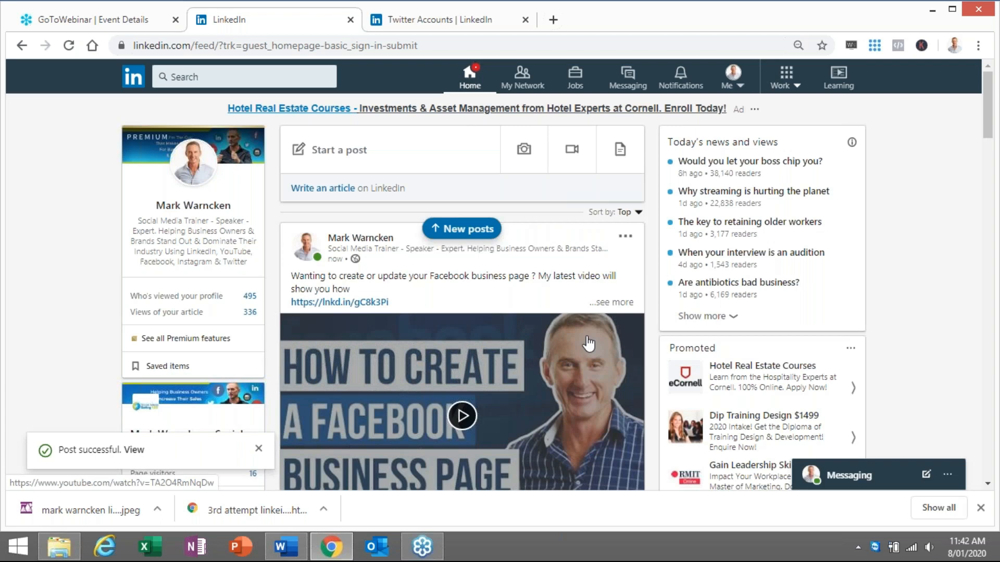
pyautogui.moveTo(907, 295)
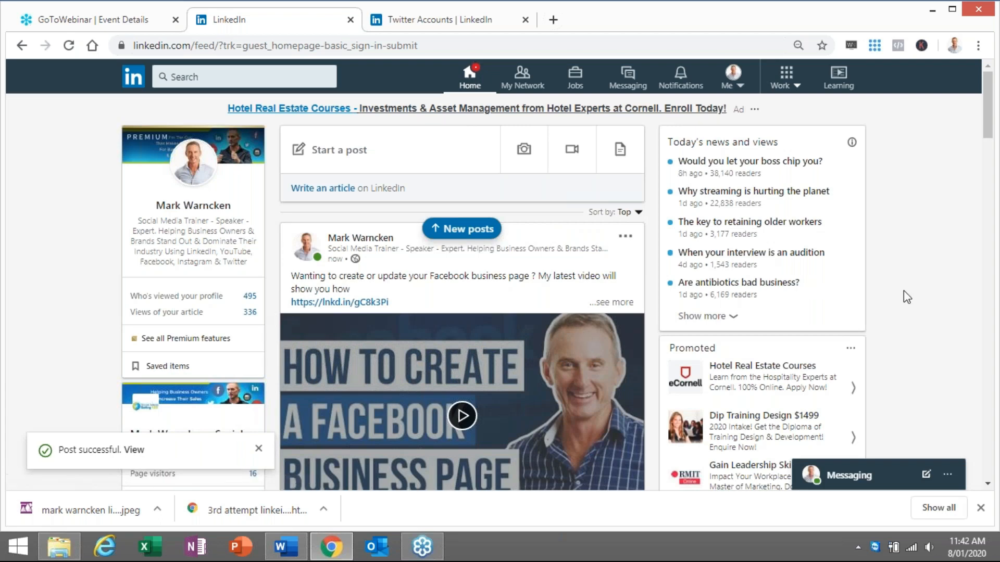
pyautogui.moveTo(527, 323)
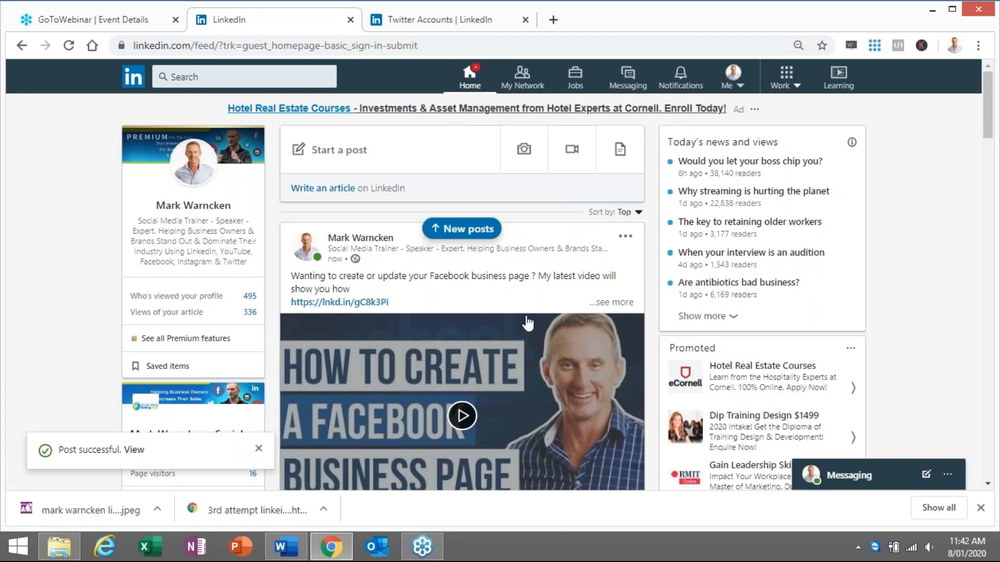
pyautogui.scroll(-3)
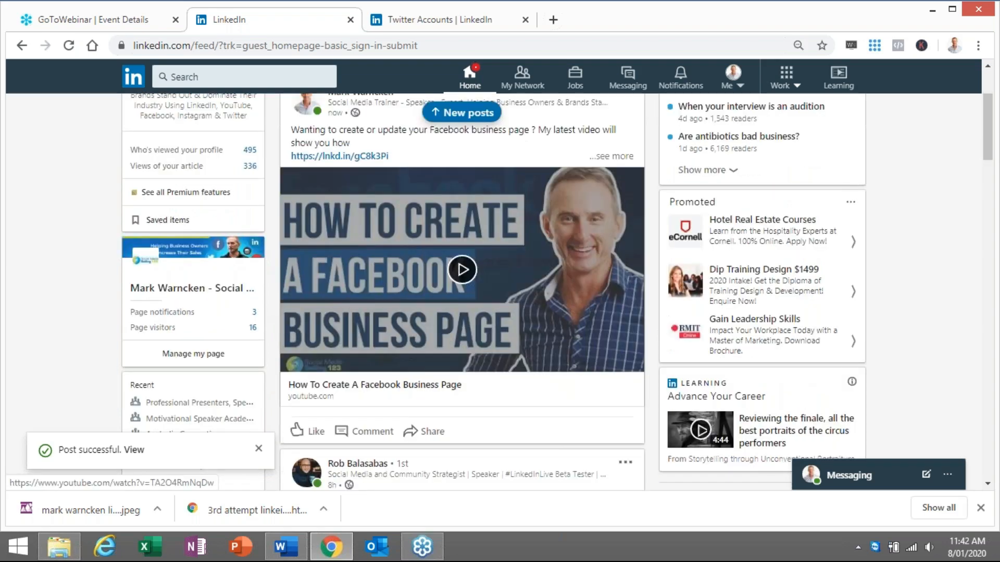
pyautogui.scroll(3)
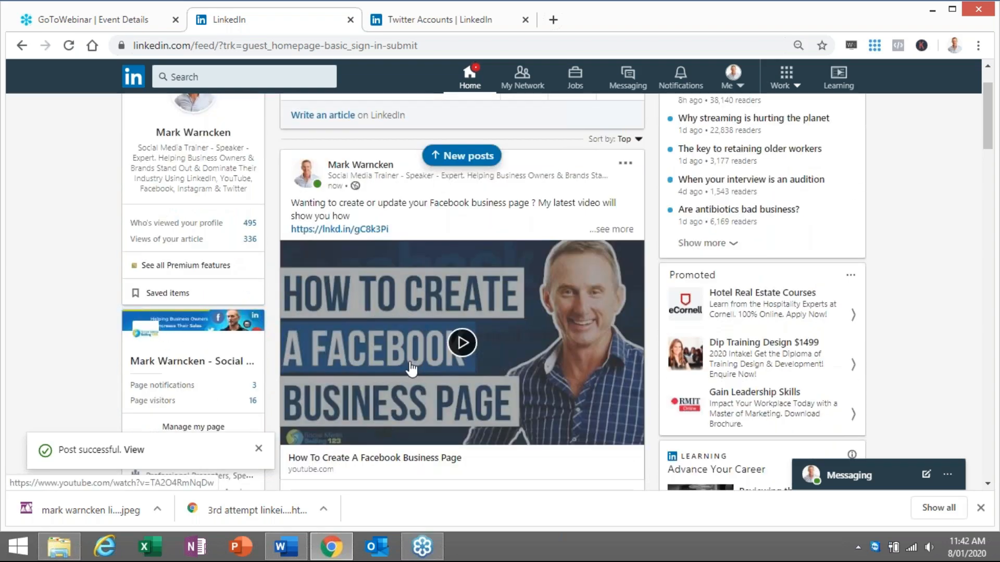
pyautogui.moveTo(392, 351)
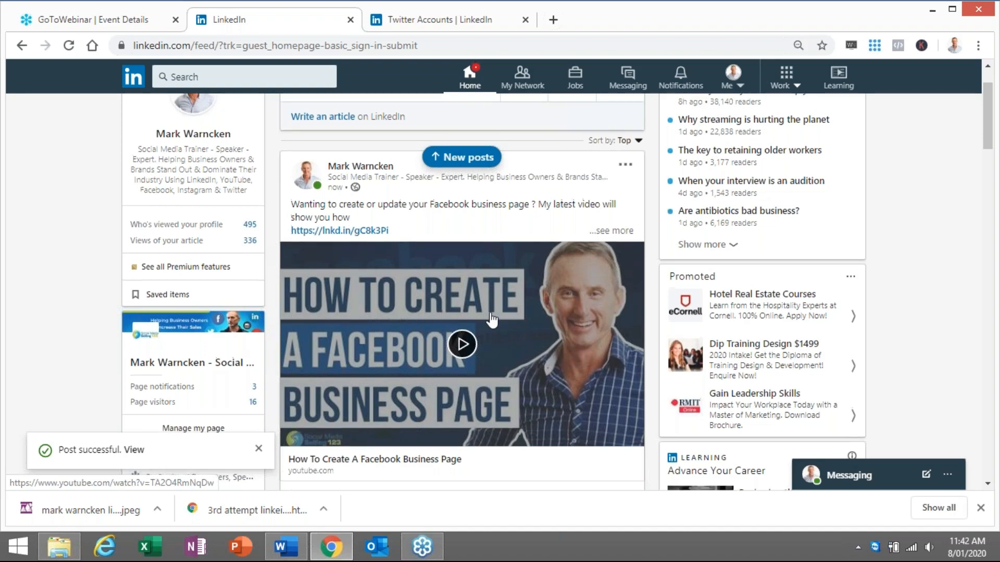
pyautogui.scroll(3)
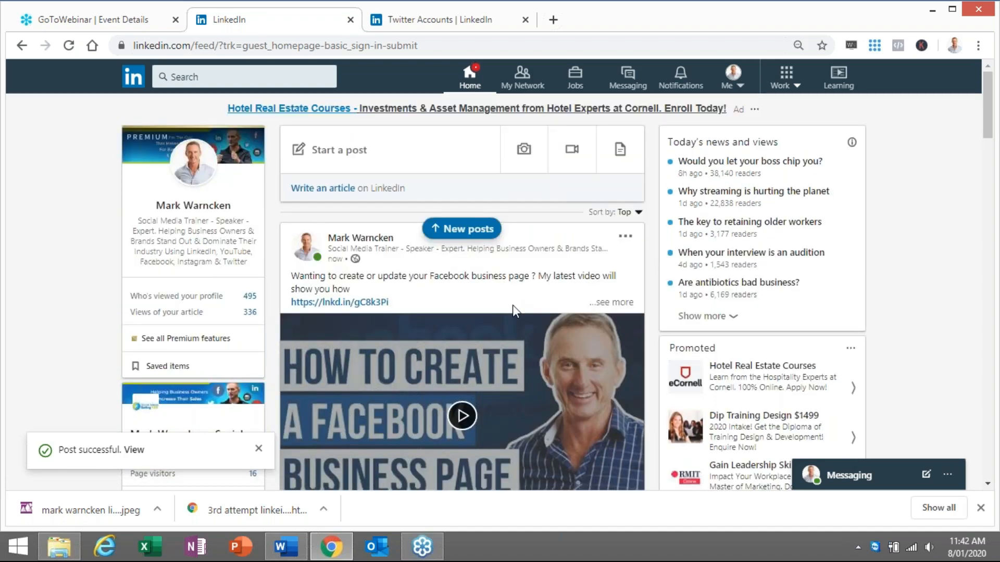
pyautogui.moveTo(499, 308)
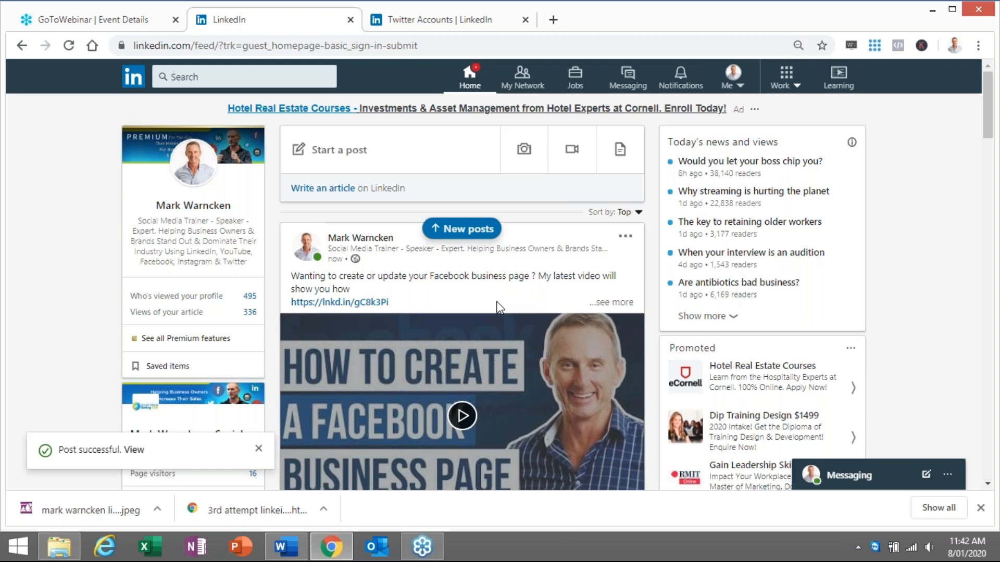
pyautogui.moveTo(487, 290)
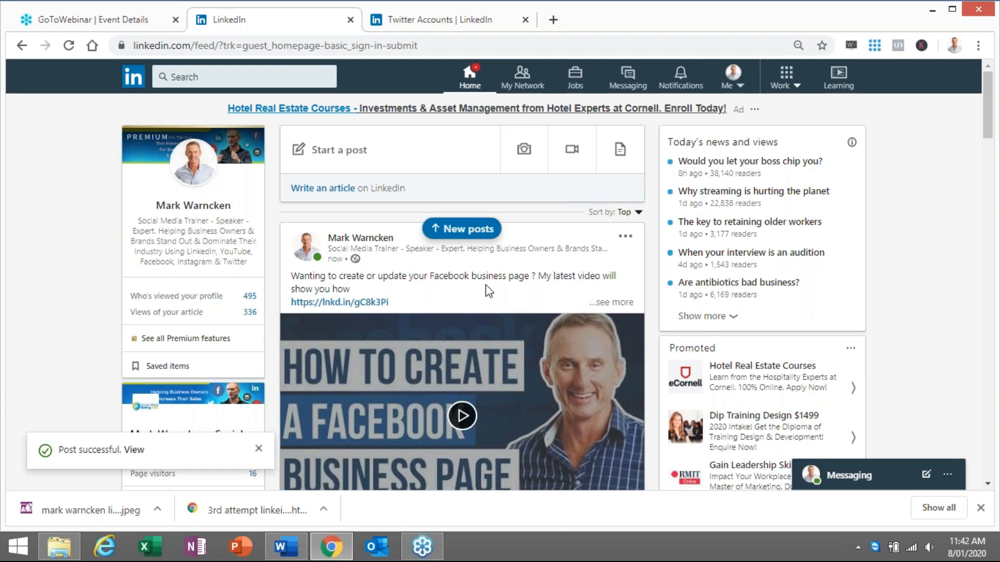
# Start another post with the same video link and show its audience choices
pyautogui.click(524, 19)
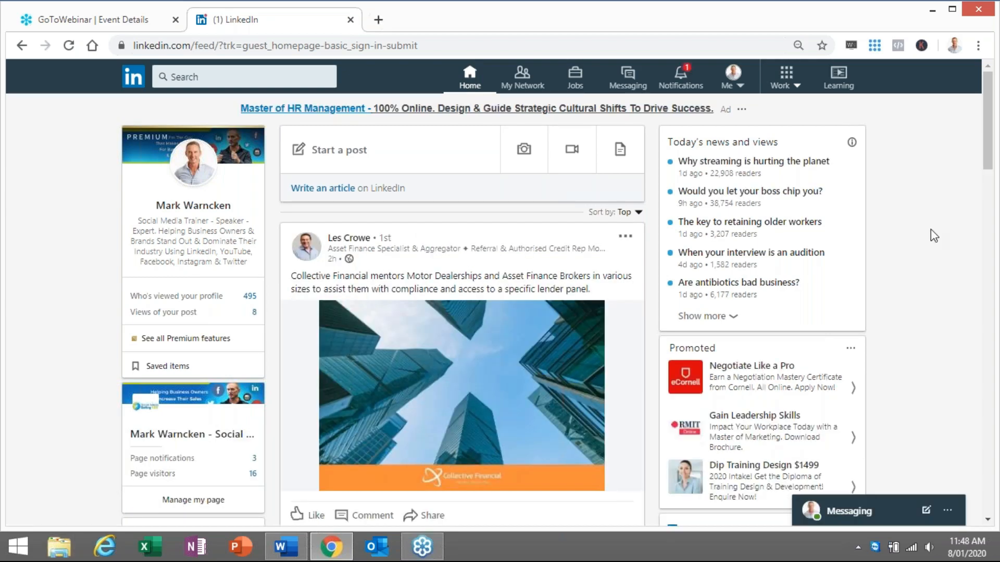
pyautogui.moveTo(748, 190)
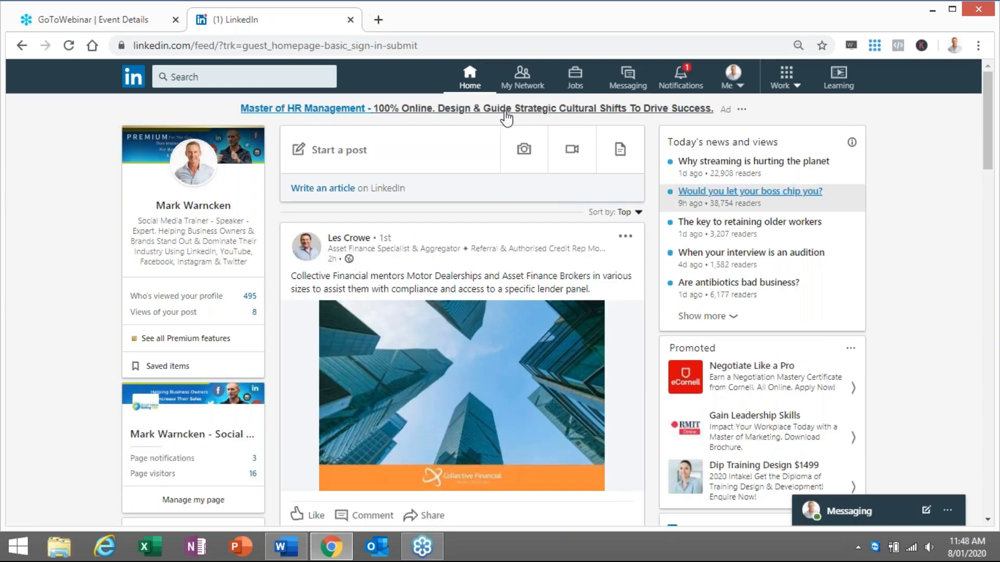
pyautogui.click(338, 150)
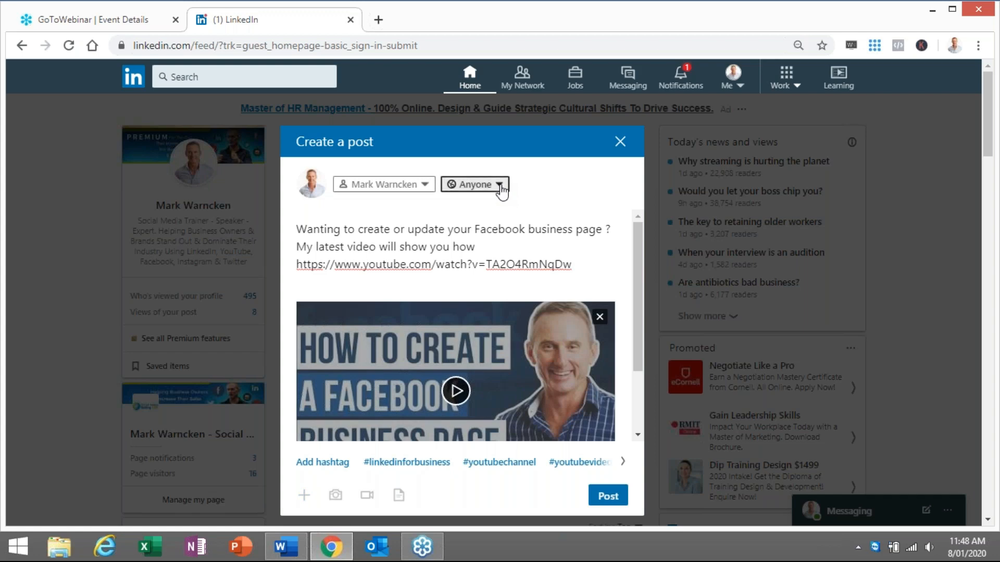
pyautogui.click(475, 184)
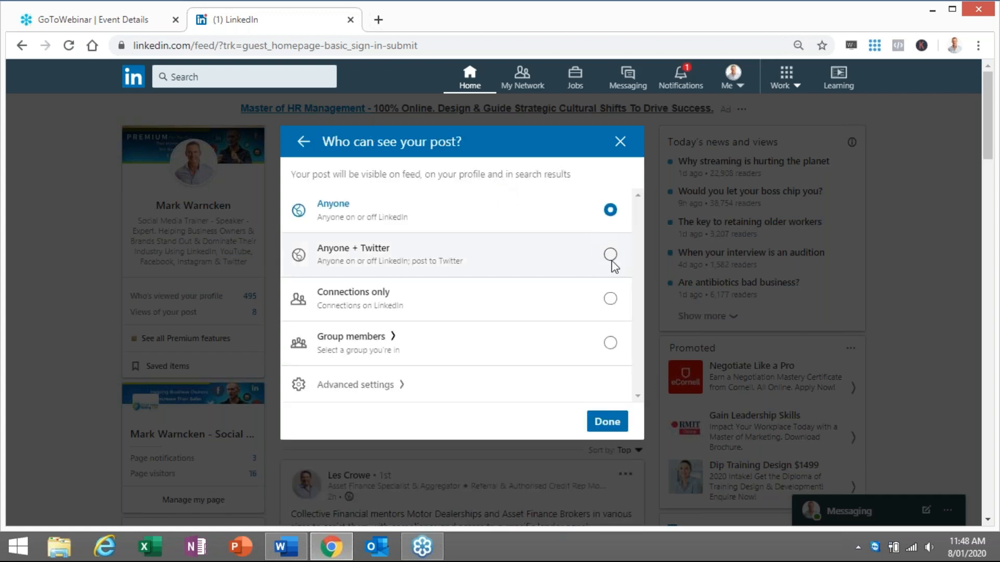
pyautogui.click(609, 256)
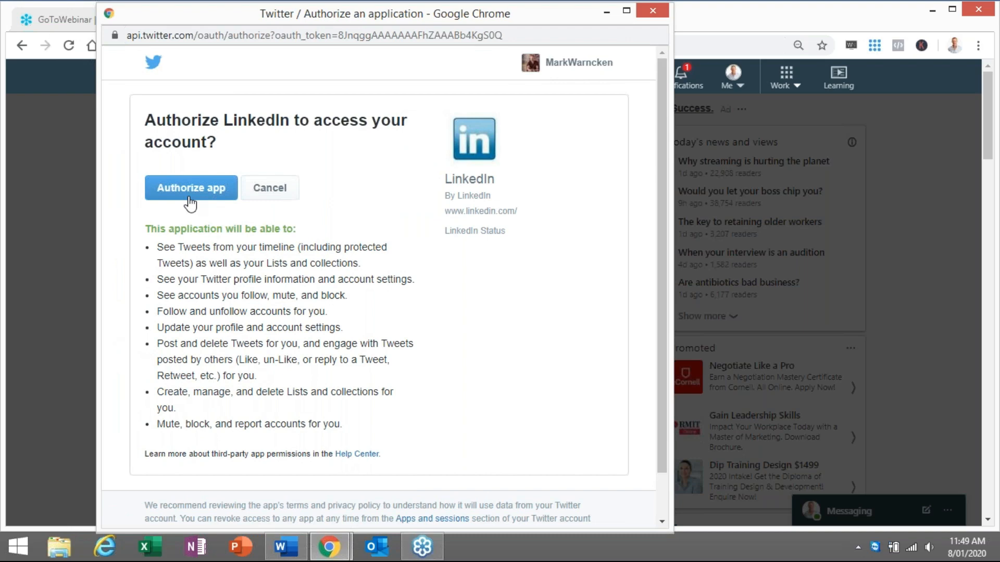
pyautogui.click(191, 187)
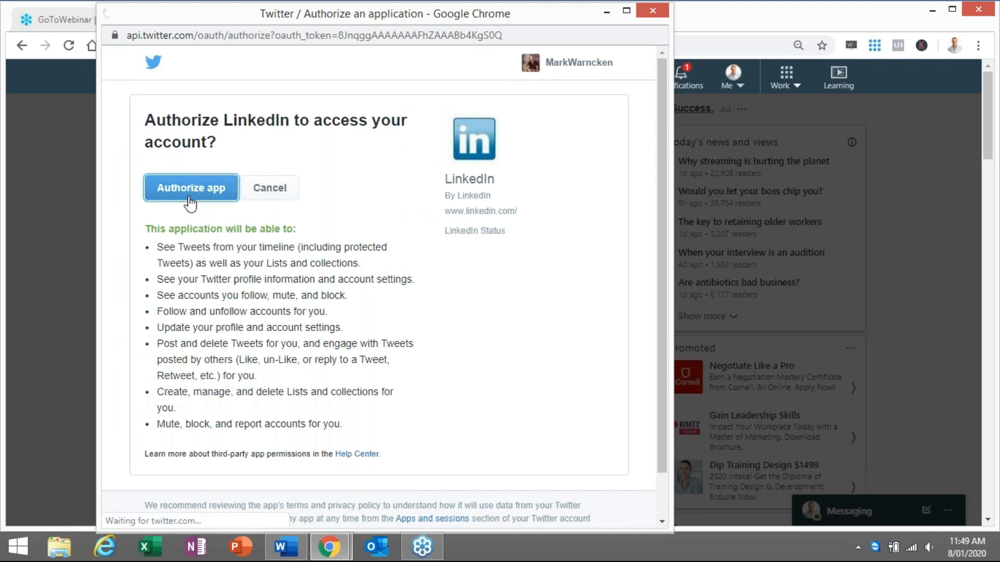
pyautogui.click(191, 187)
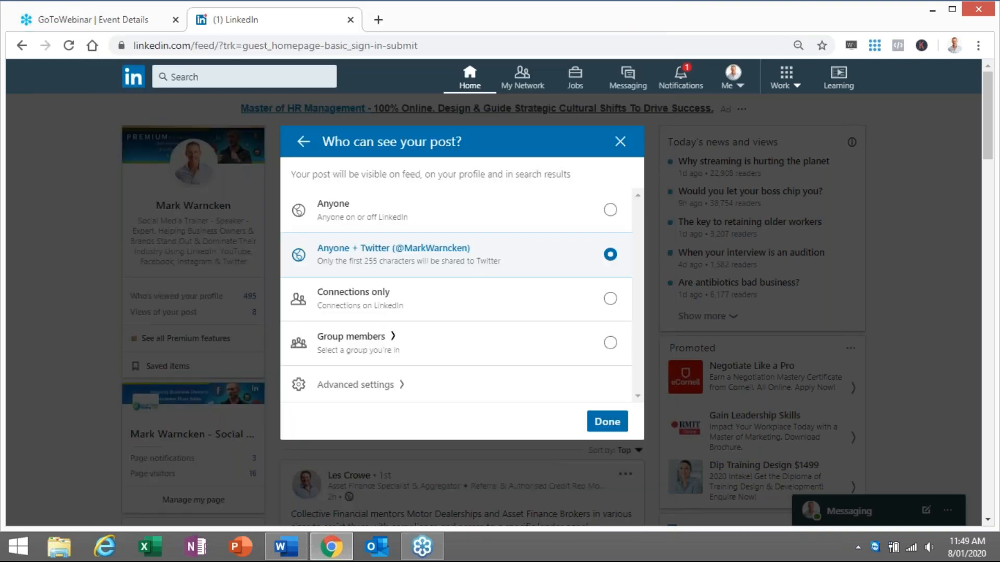
pyautogui.moveTo(534, 144)
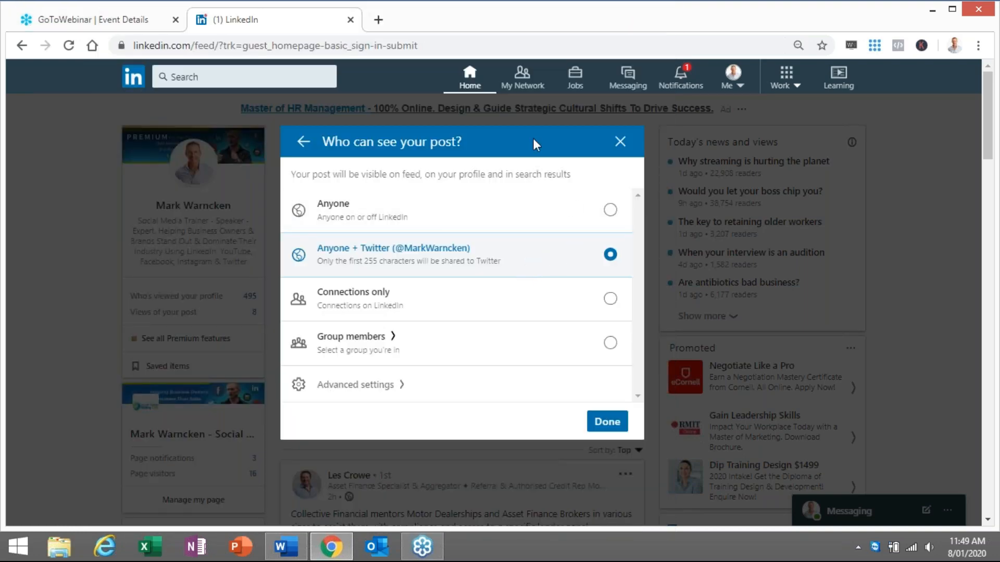
pyautogui.moveTo(458, 320)
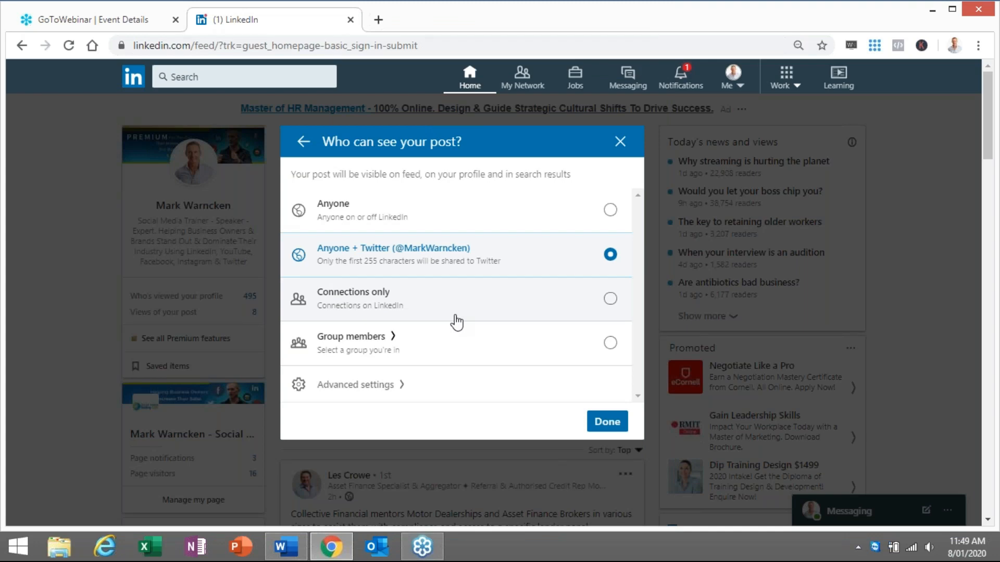
pyautogui.moveTo(518, 294)
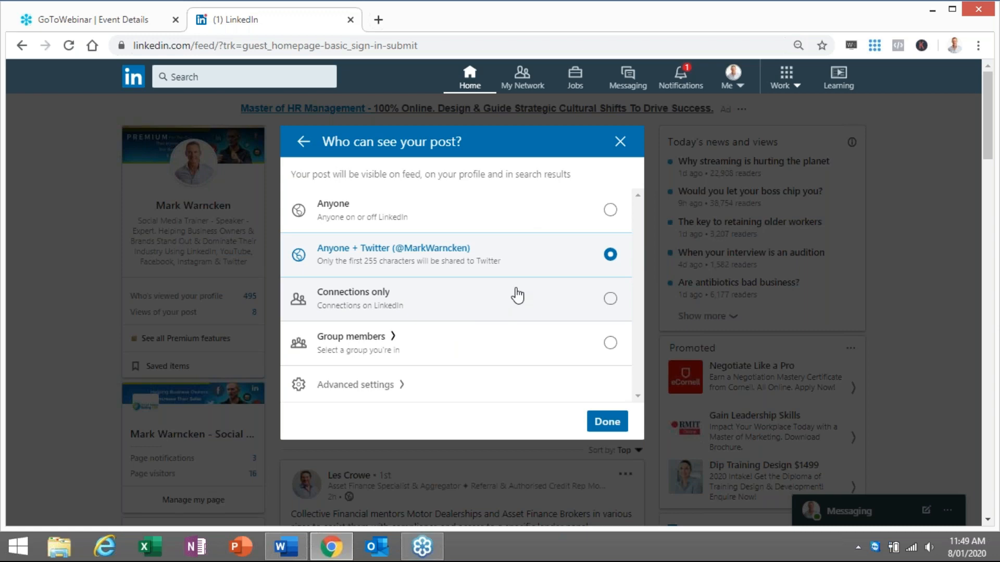
pyautogui.moveTo(606, 422)
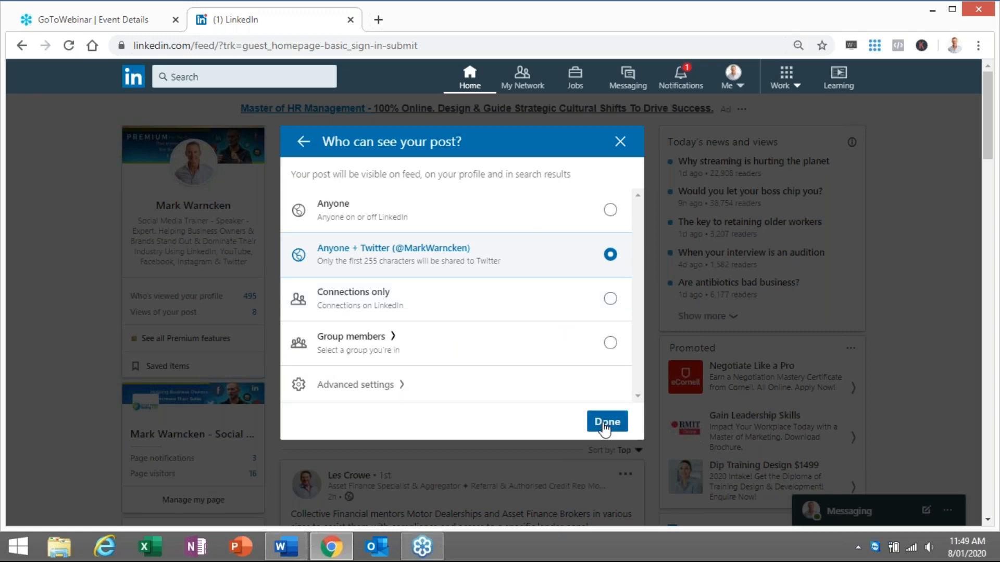
pyautogui.moveTo(596, 294)
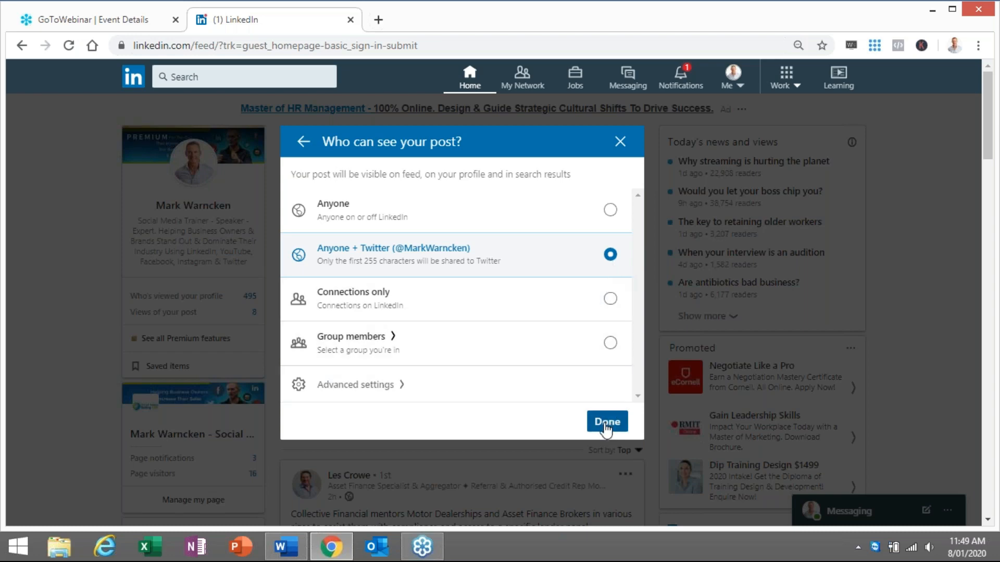
# Confirm the Anyone + Twitter audience and return to the post draft
pyautogui.click(606, 422)
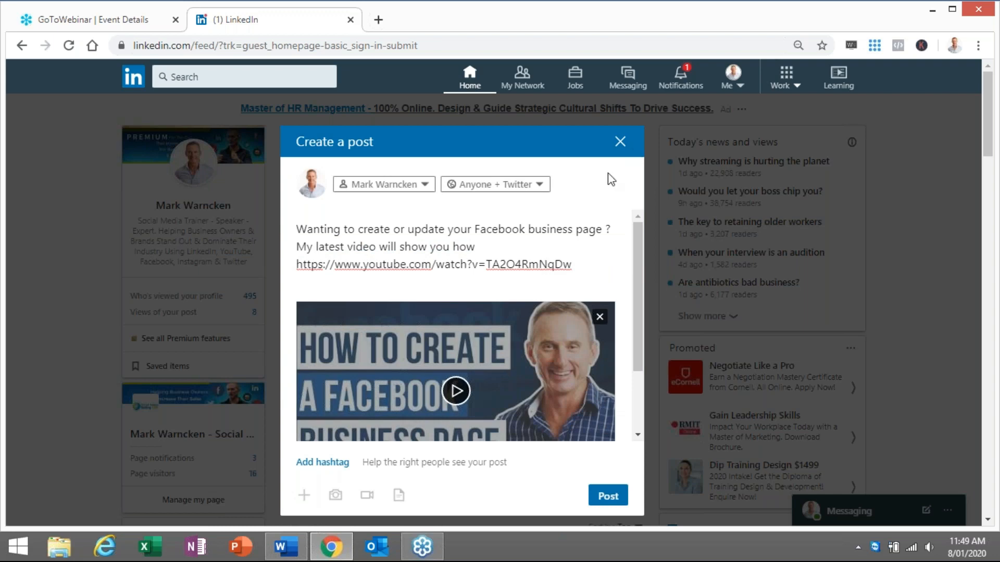
pyautogui.moveTo(595, 202)
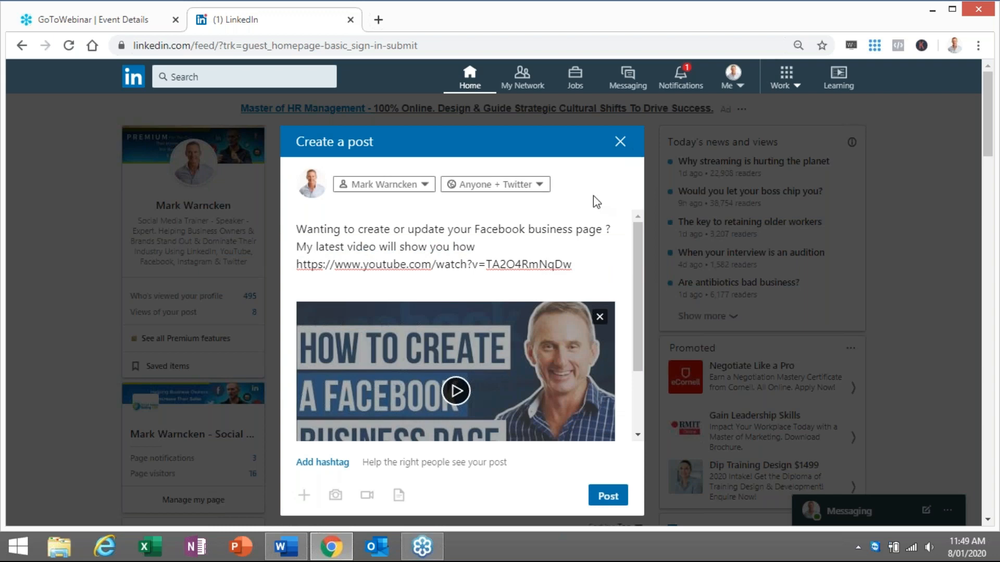
pyautogui.moveTo(390, 203)
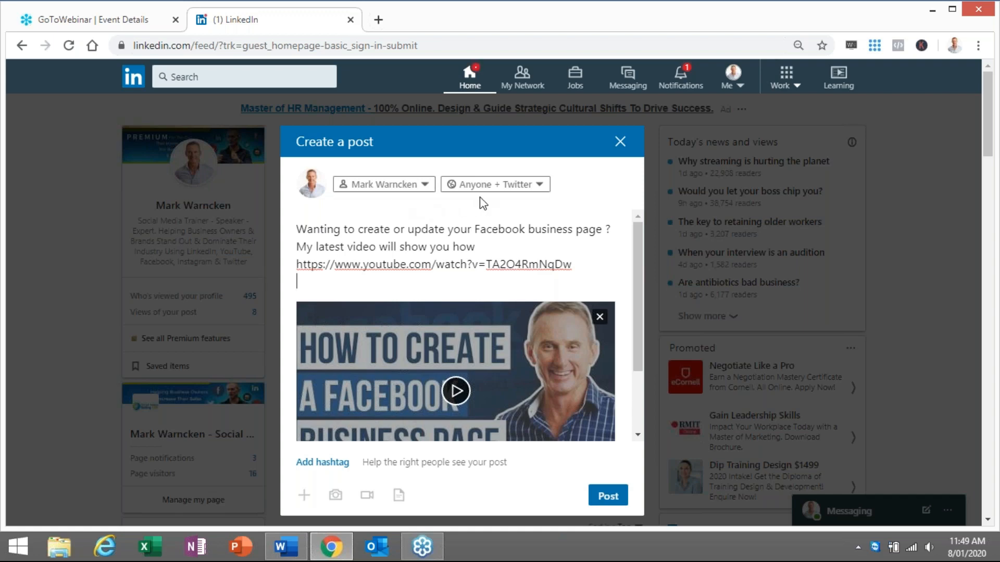
pyautogui.moveTo(517, 204)
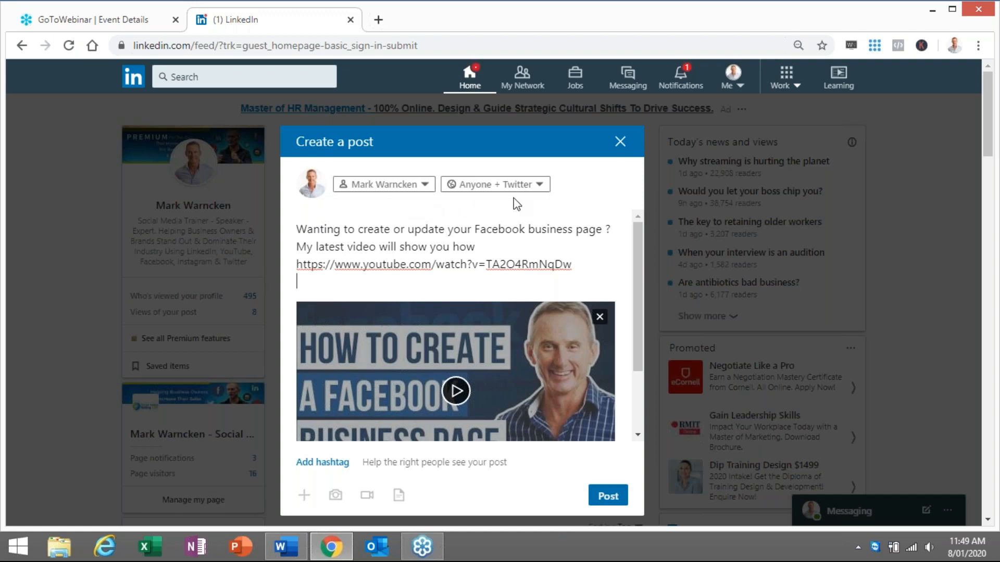
pyautogui.moveTo(583, 228)
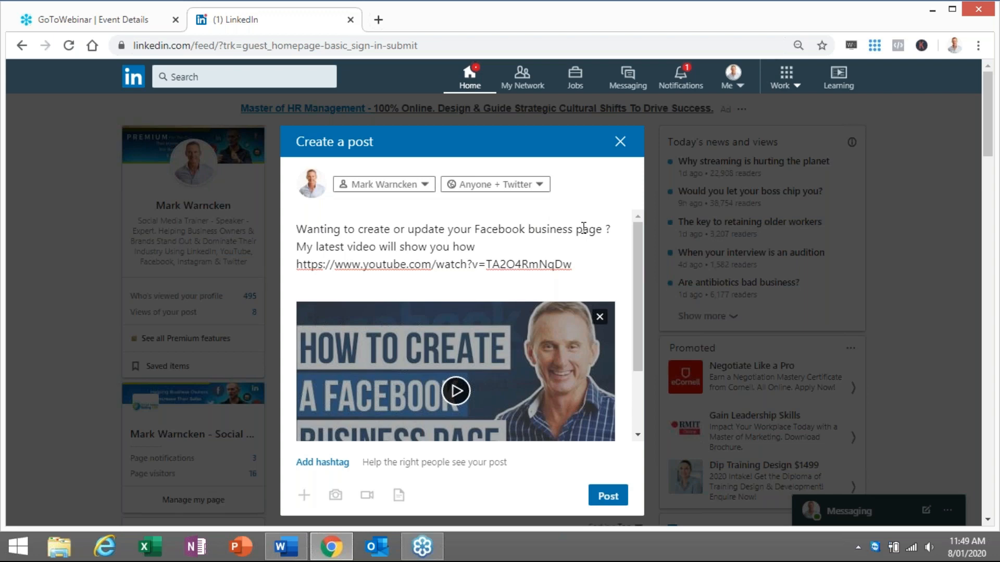
pyautogui.moveTo(567, 228)
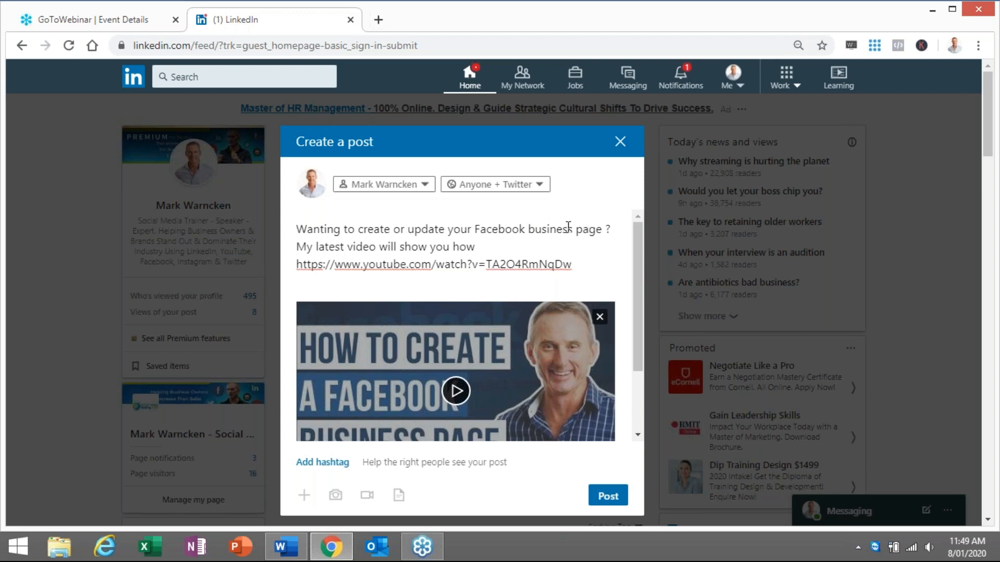